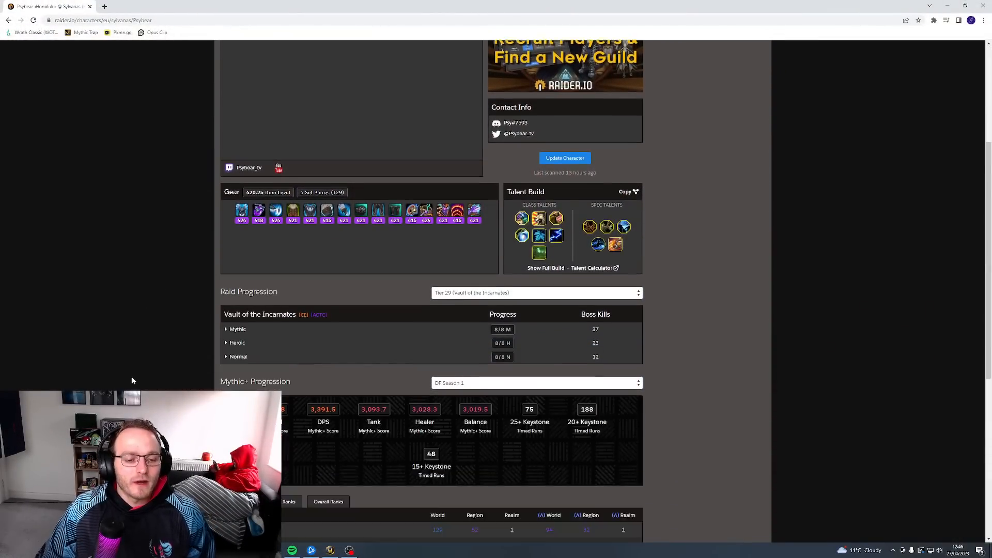
# Step: Scroll down to the Mythic+ scores, class ranks and per-dungeon table
pyautogui.scroll(-3)
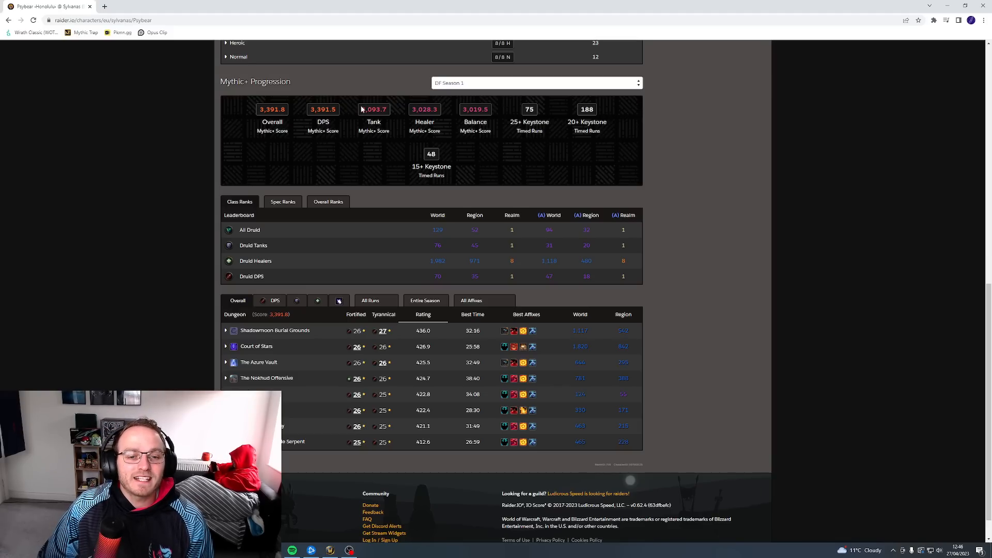
pyautogui.moveTo(400, 114)
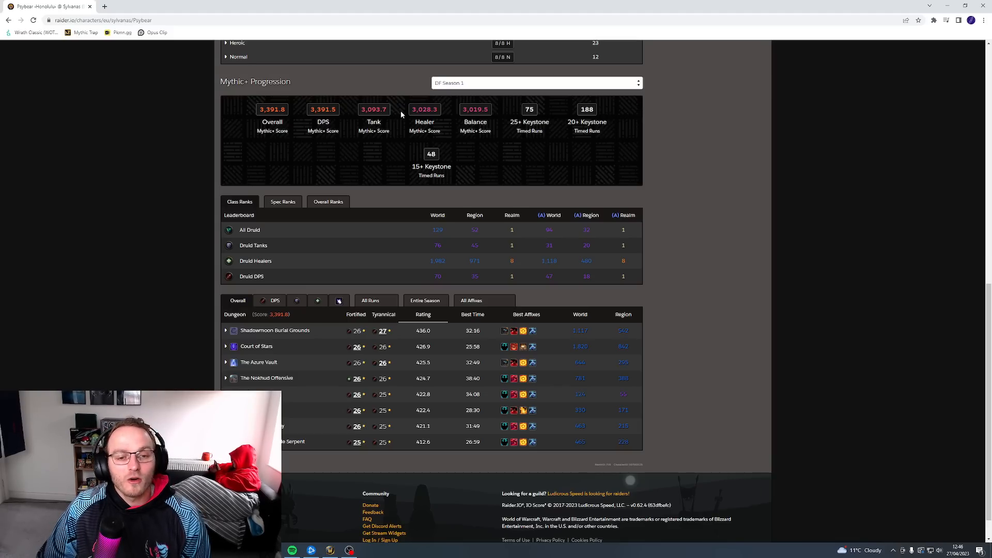
pyautogui.moveTo(420, 110)
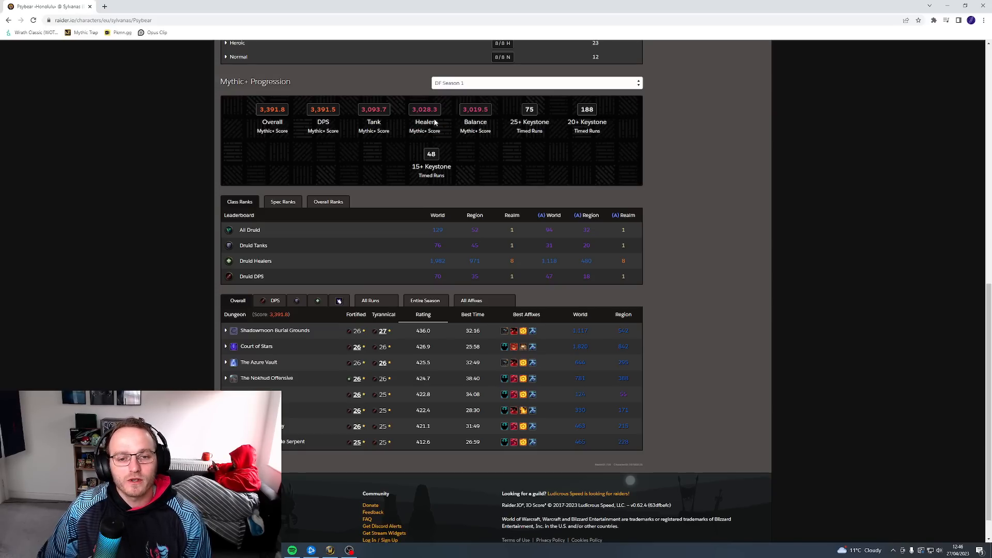
pyautogui.moveTo(152, 213)
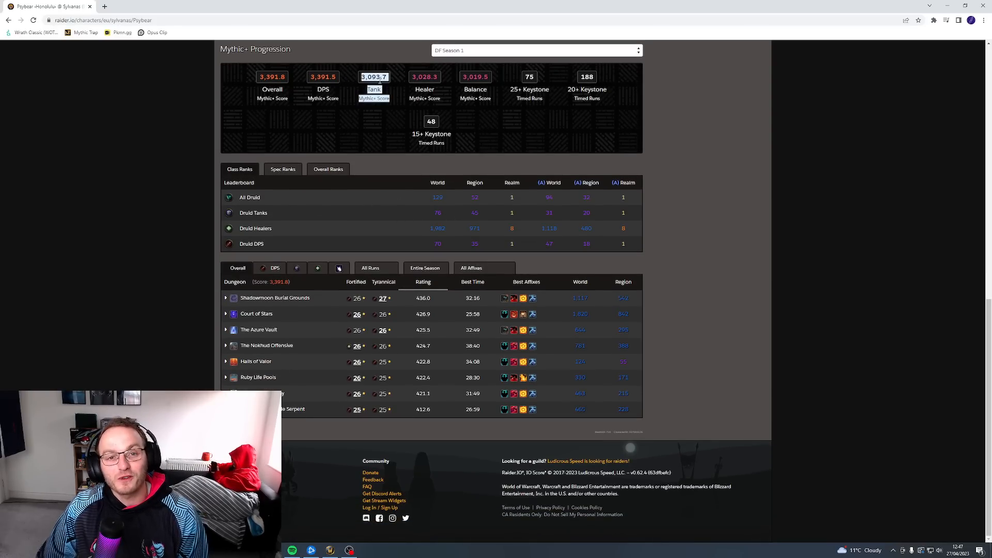
pyautogui.moveTo(409, 101)
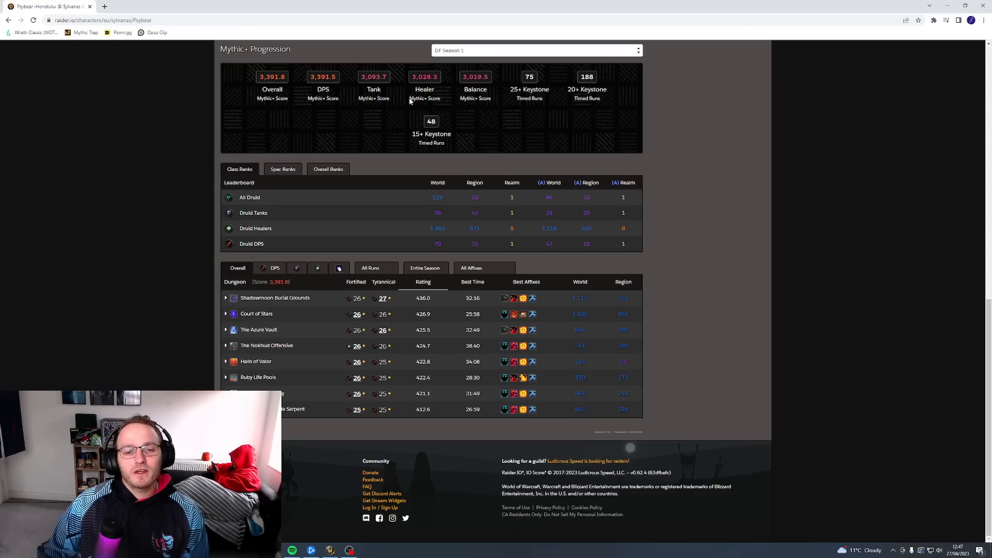
pyautogui.moveTo(361, 87)
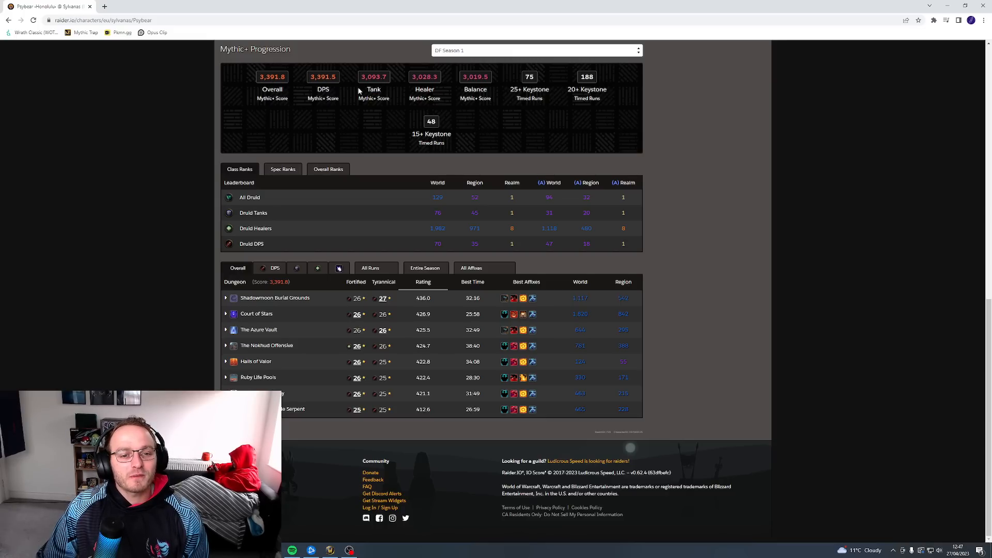
pyautogui.moveTo(462, 94)
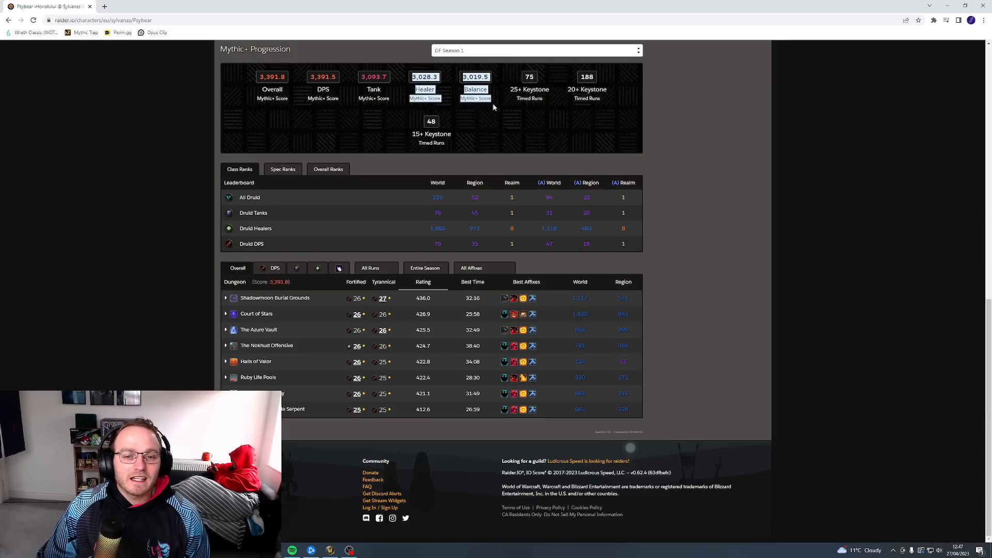
pyautogui.moveTo(505, 96)
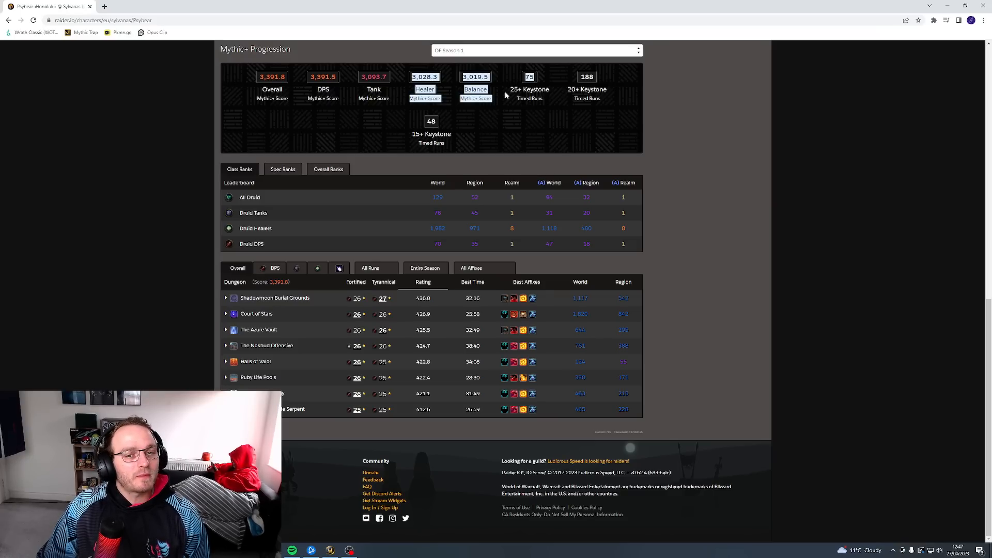
pyautogui.moveTo(487, 115)
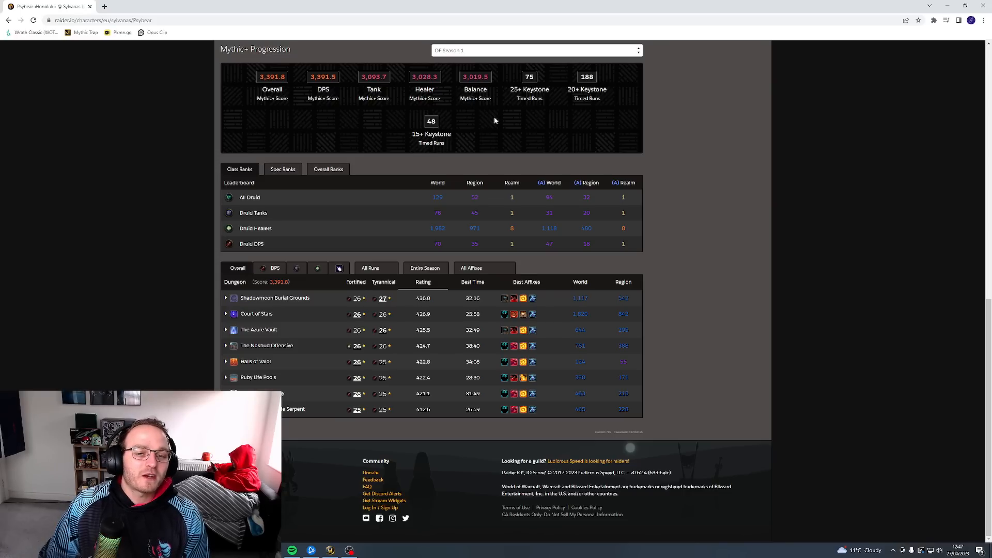
pyautogui.moveTo(477, 122)
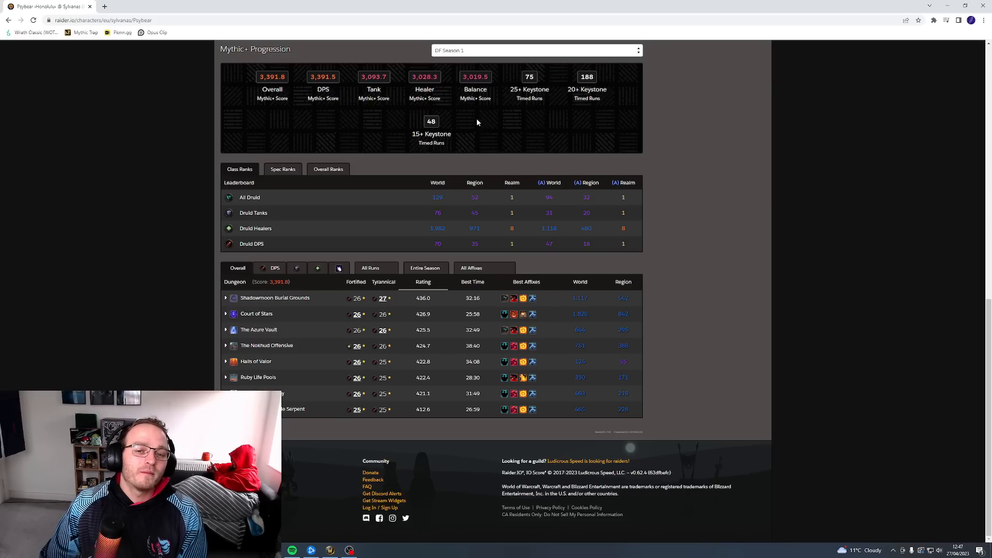
pyautogui.moveTo(485, 126)
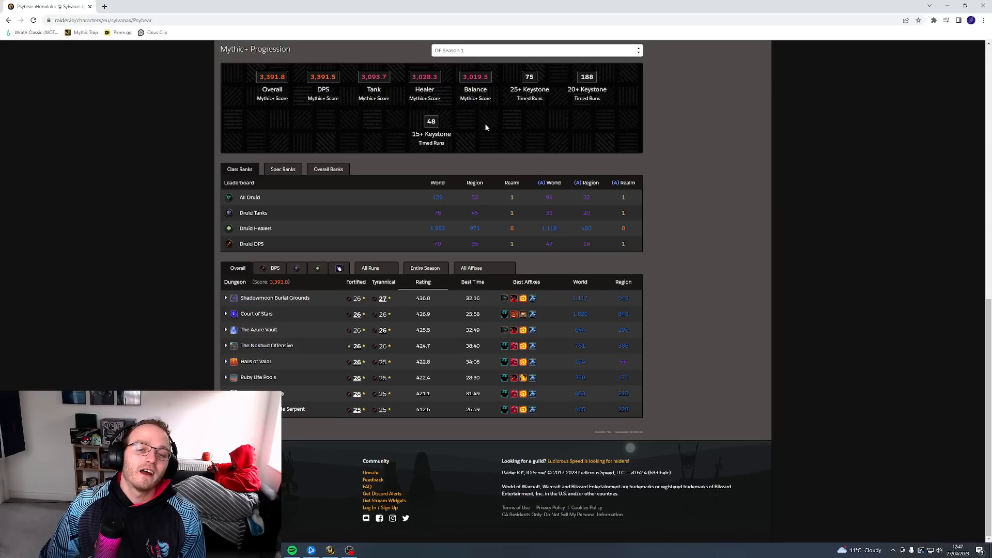
pyautogui.moveTo(496, 99)
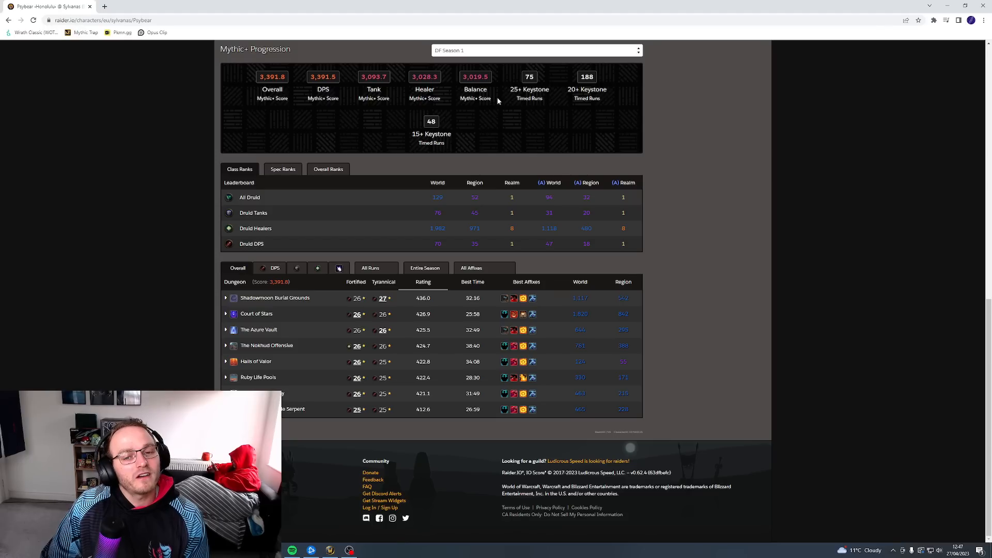
pyautogui.moveTo(470, 123)
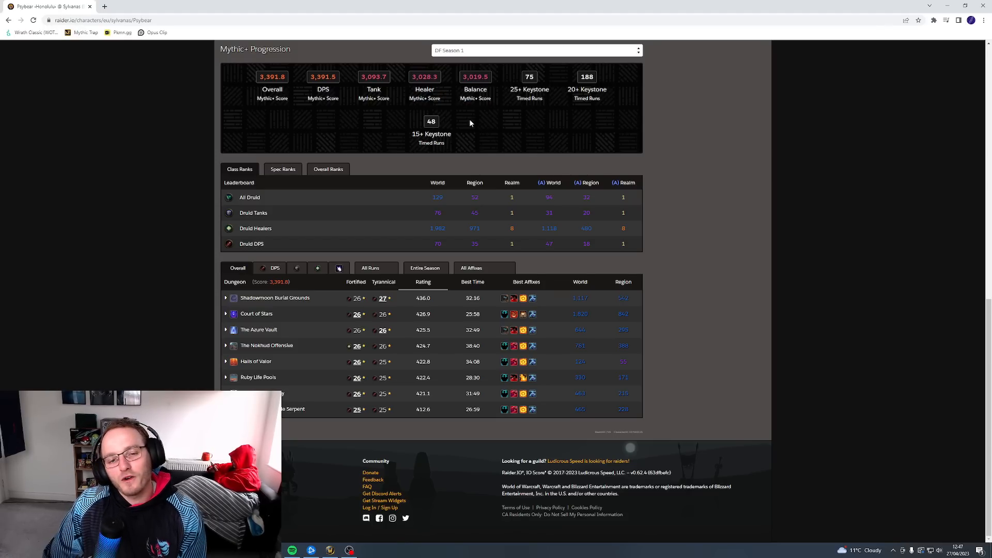
pyautogui.moveTo(374, 93)
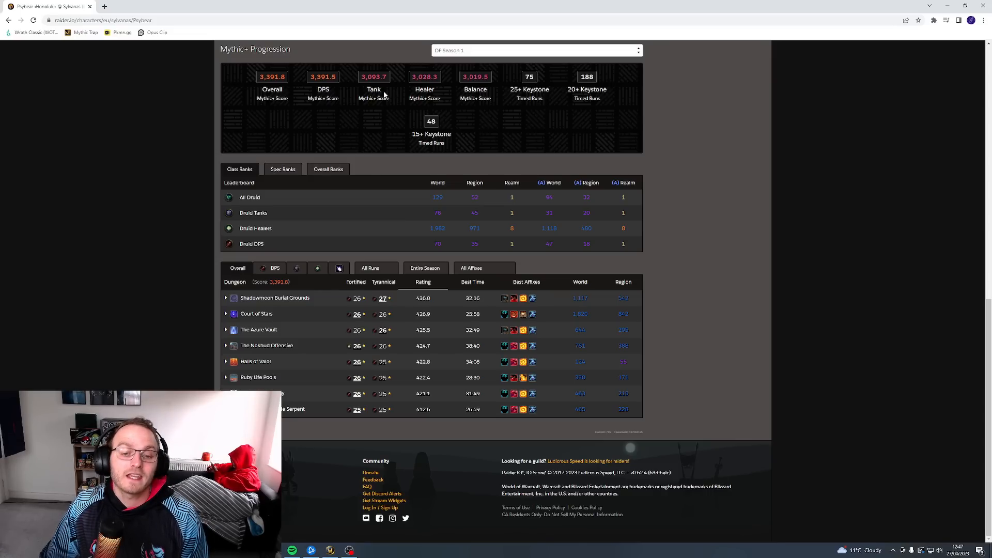
pyautogui.moveTo(417, 219)
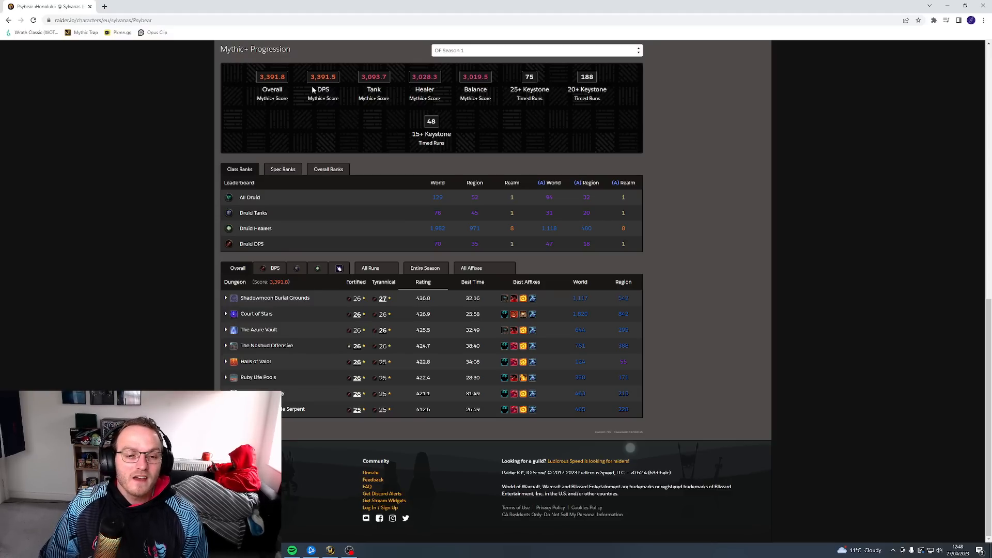
pyautogui.moveTo(370, 180)
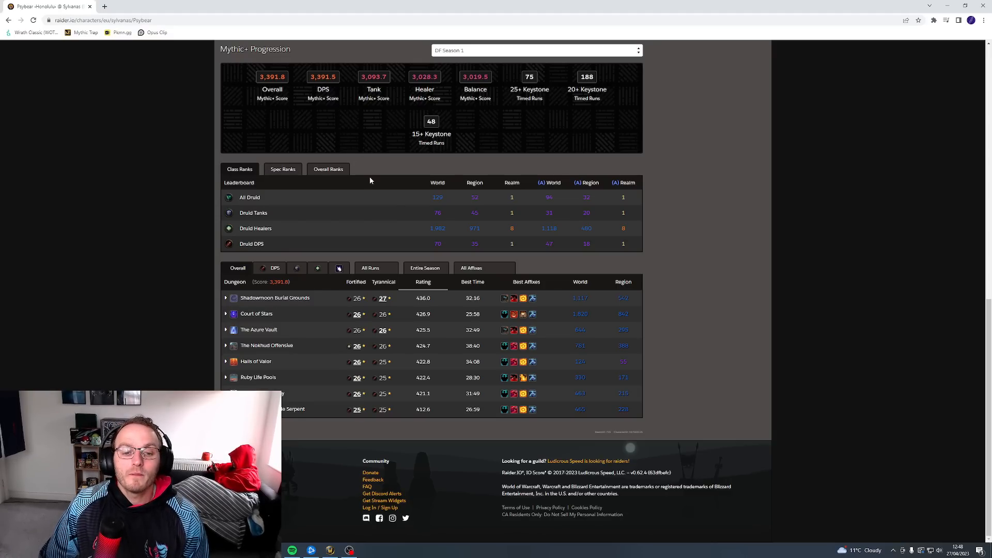
pyautogui.moveTo(415, 228)
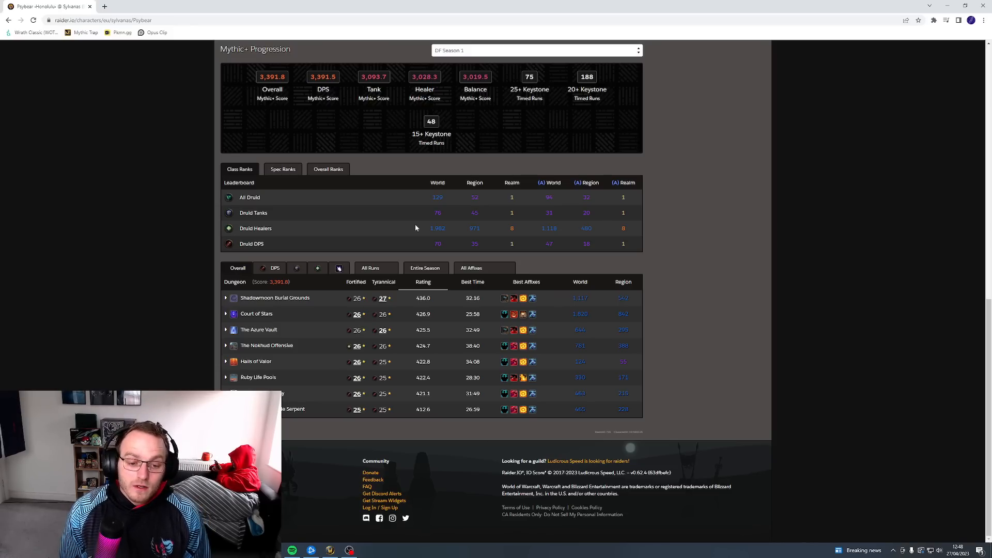
pyautogui.moveTo(143, 379)
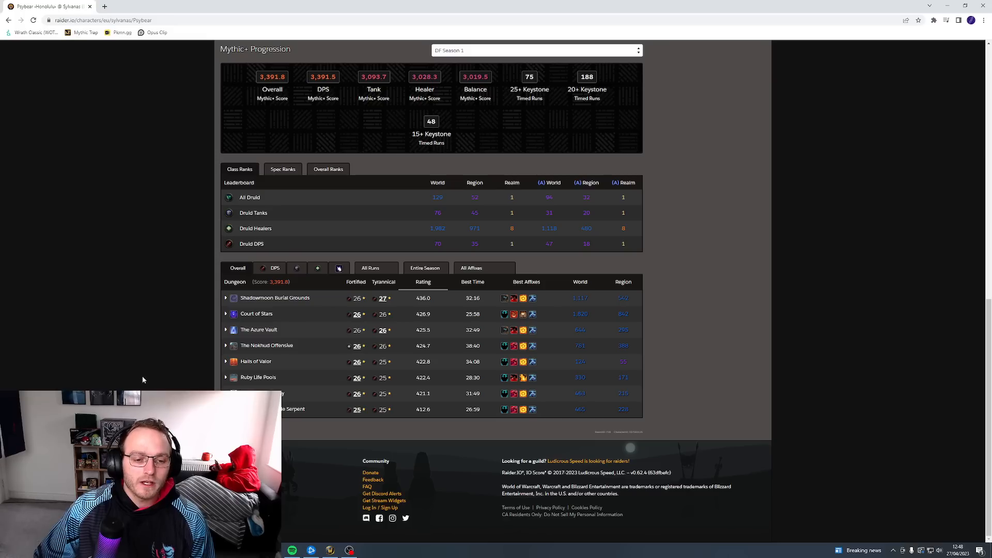
pyautogui.moveTo(334, 347)
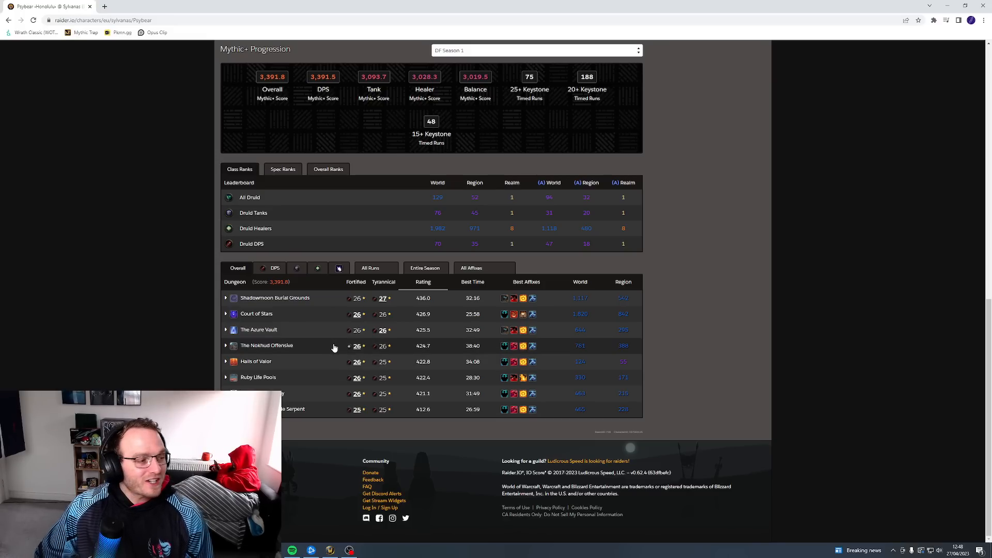
pyautogui.moveTo(332, 326)
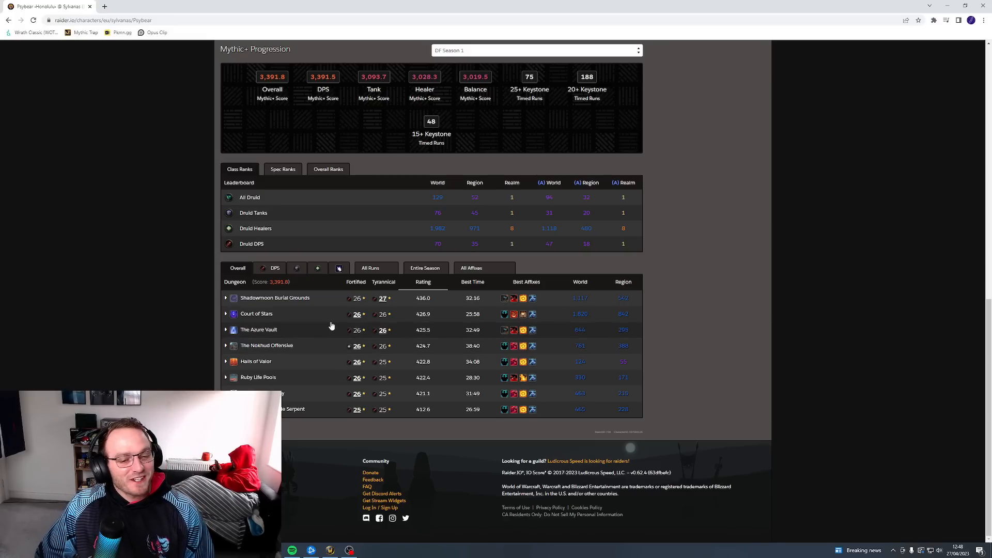
# Step: Show the Healer dungeon table and expand the Halls of Valor highlights and runs
pyautogui.click(318, 267)
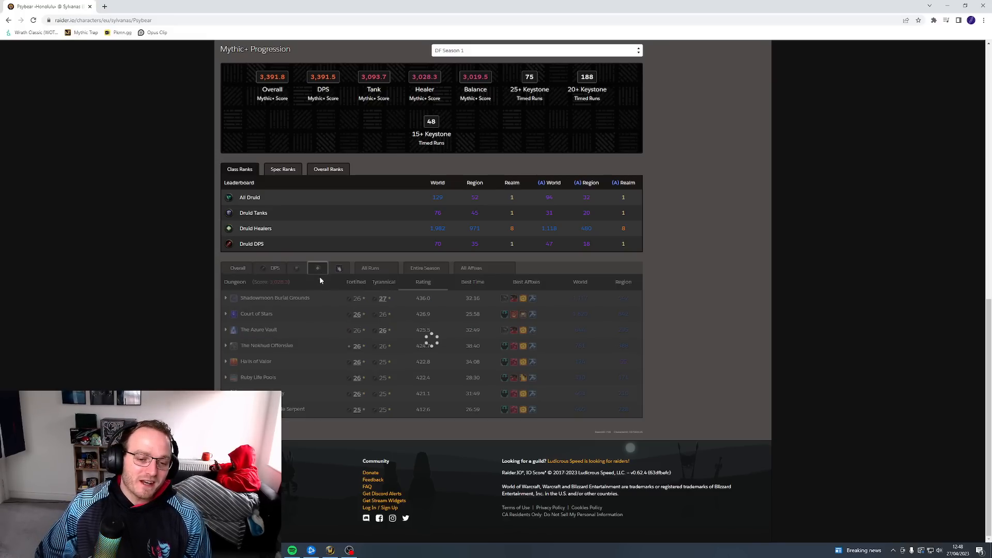
pyautogui.click(318, 267)
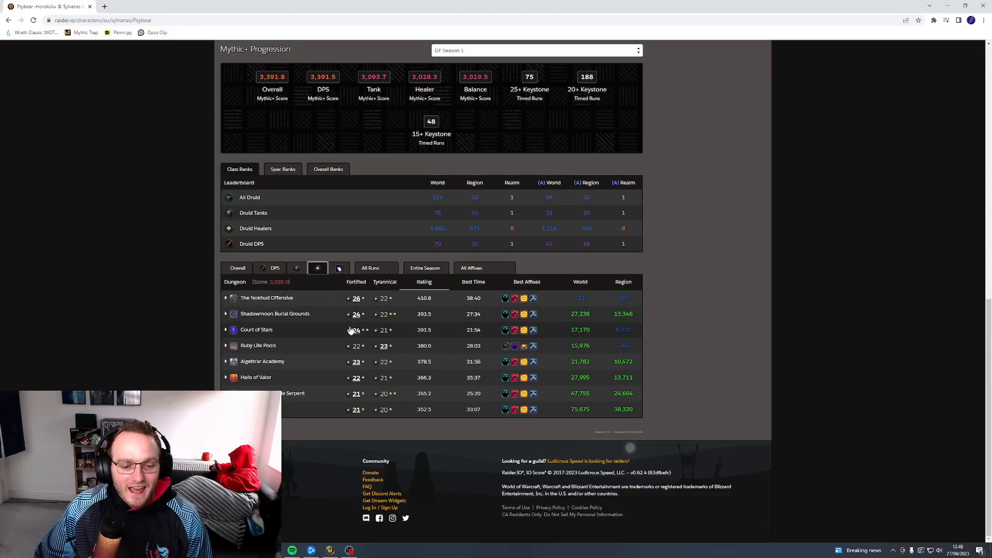
pyautogui.click(225, 377)
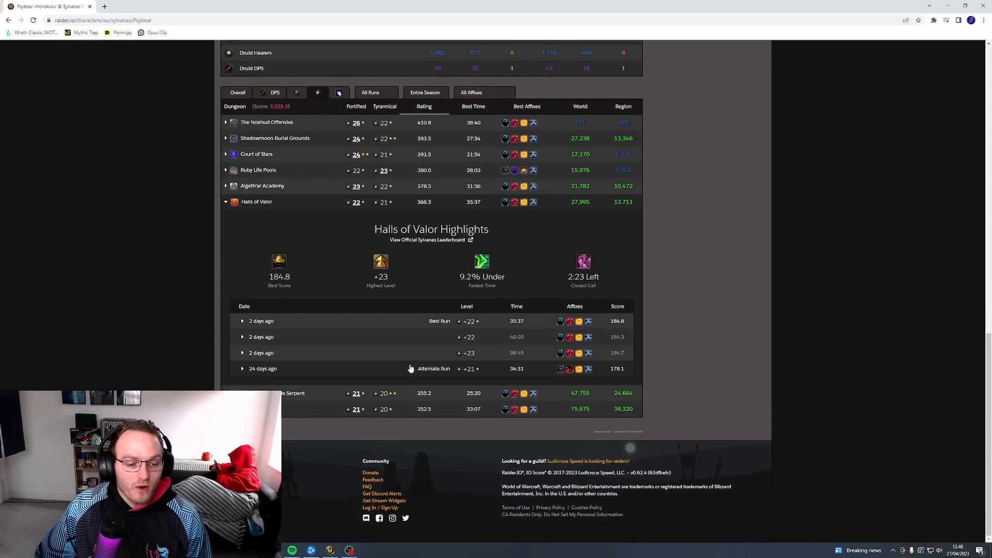
pyautogui.moveTo(477, 359)
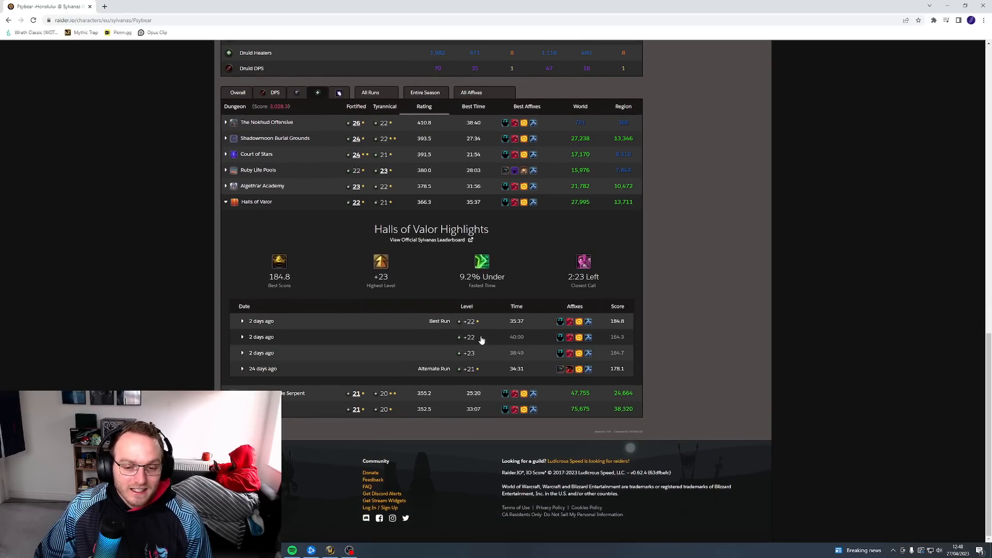
pyautogui.moveTo(493, 337)
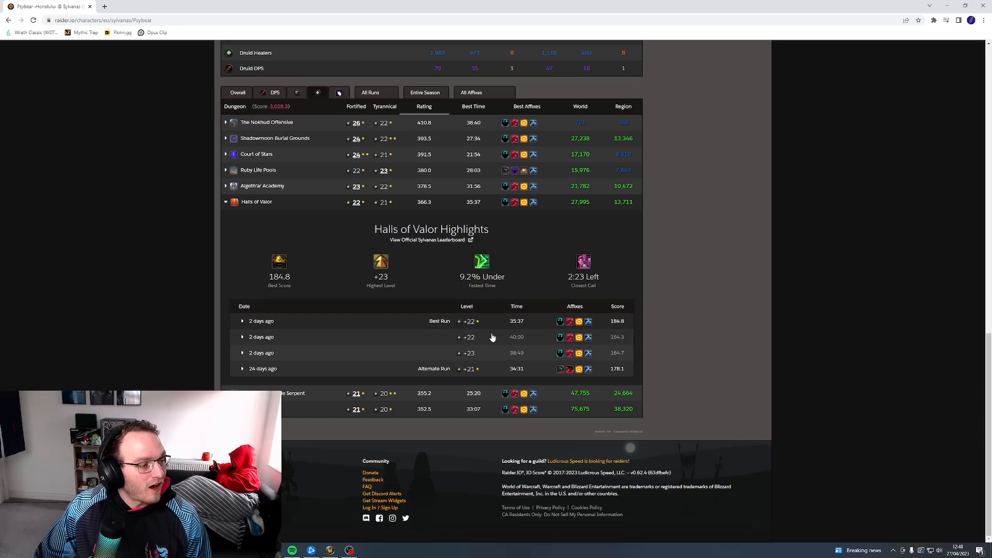
pyautogui.moveTo(483, 342)
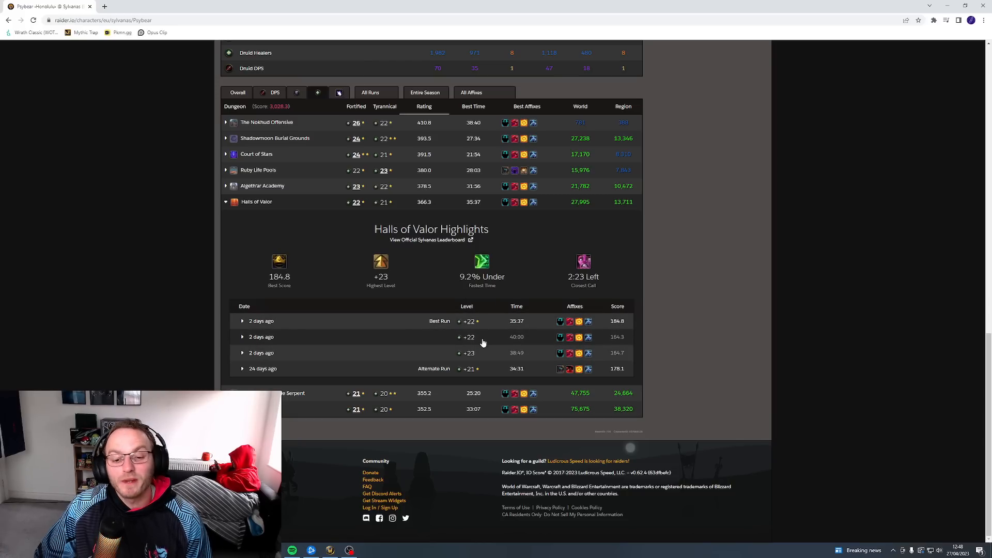
pyautogui.moveTo(489, 353)
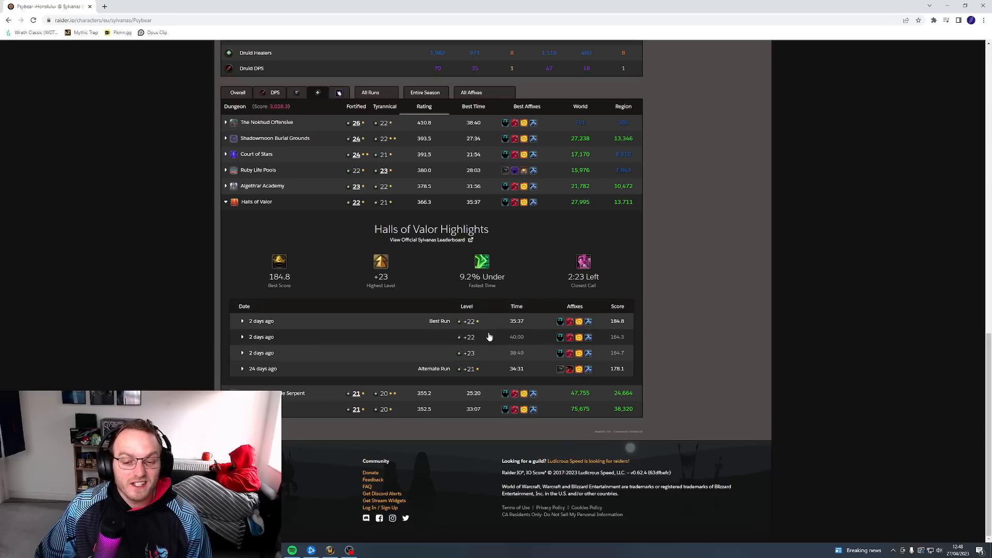
pyautogui.moveTo(489, 353)
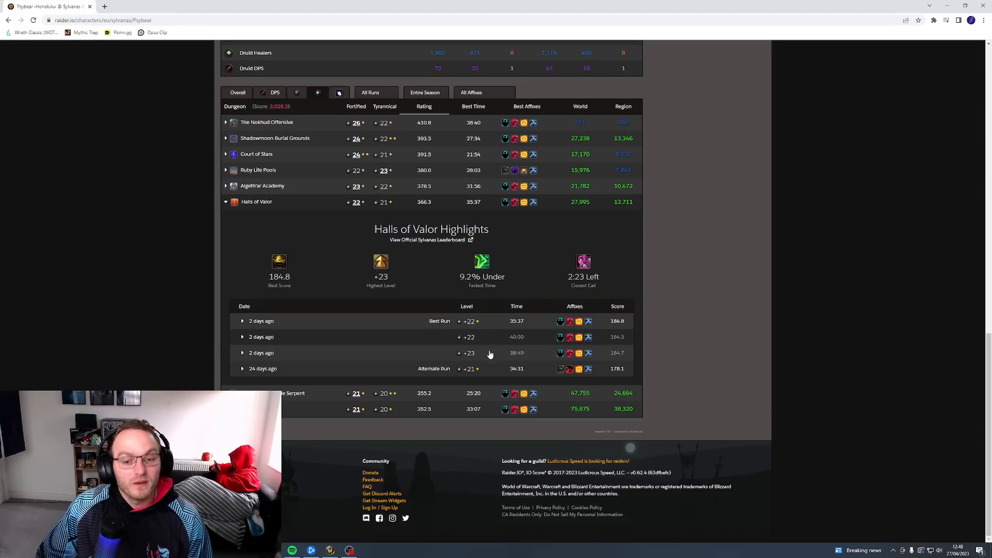
pyautogui.moveTo(468, 353)
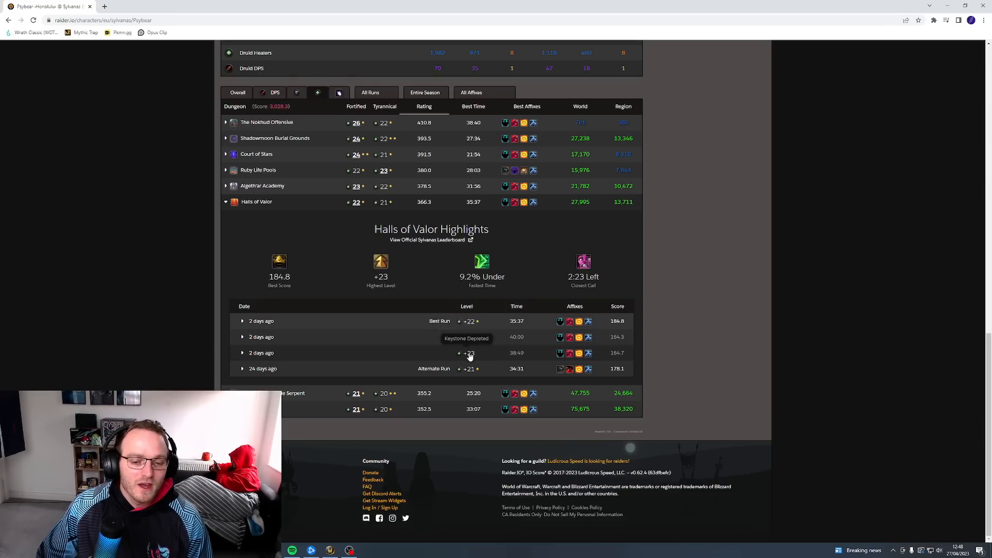
pyautogui.moveTo(489, 329)
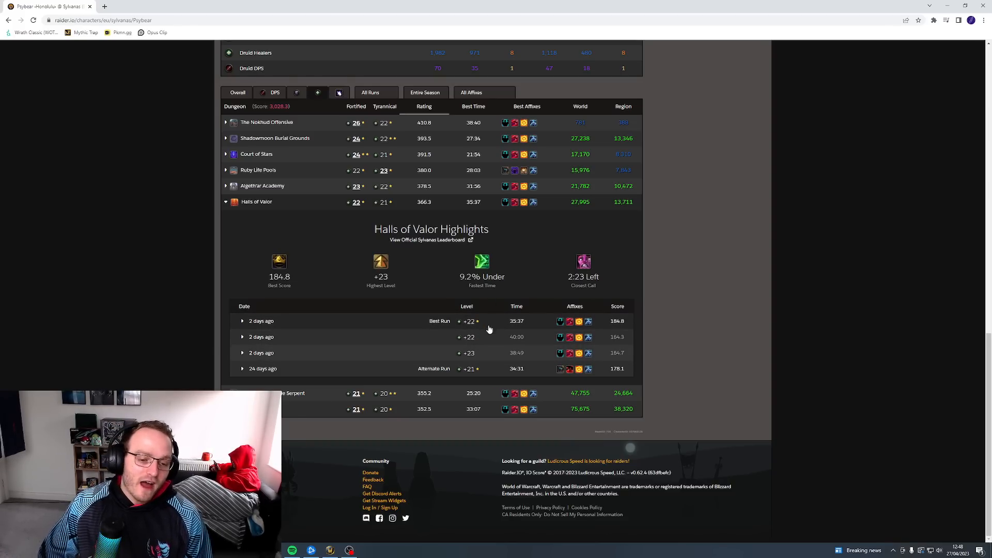
pyautogui.moveTo(481, 327)
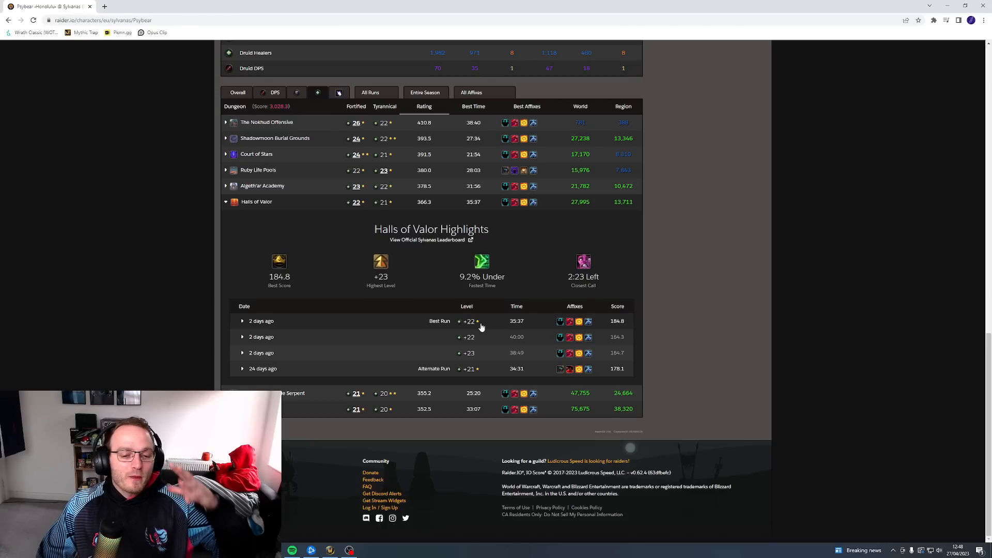
# Step: Expand the +22 Halls of Valor best run details, then scroll back up
pyautogui.click(242, 321)
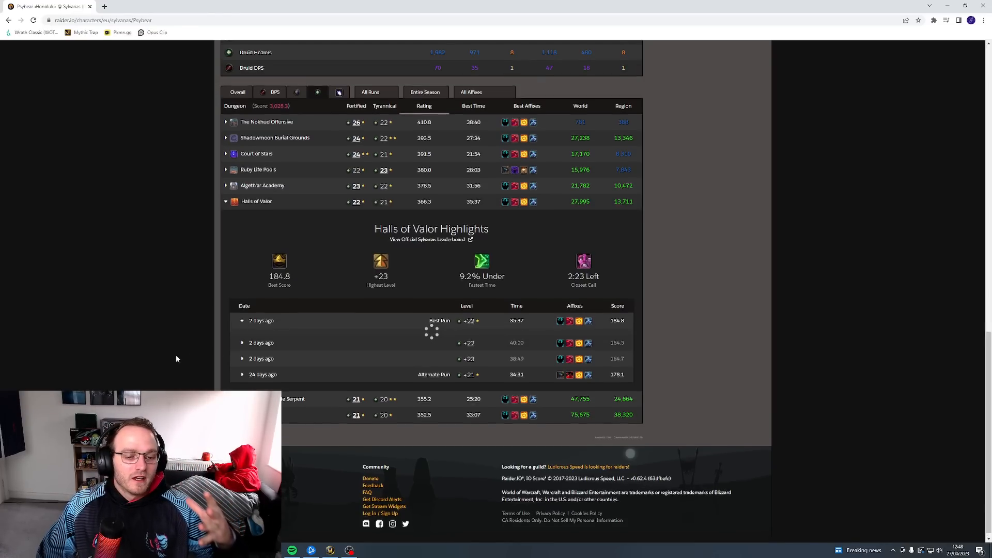
pyautogui.click(261, 320)
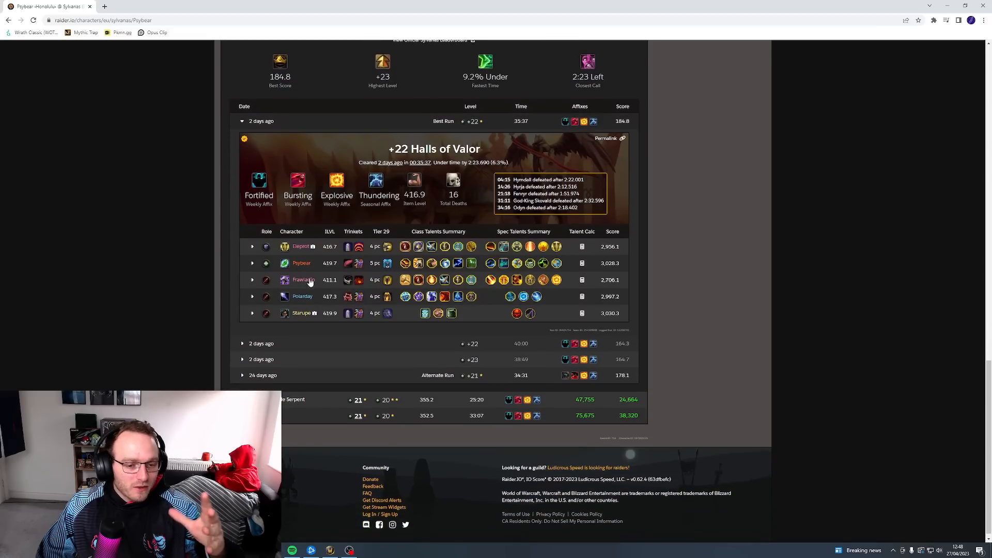
pyautogui.moveTo(360, 342)
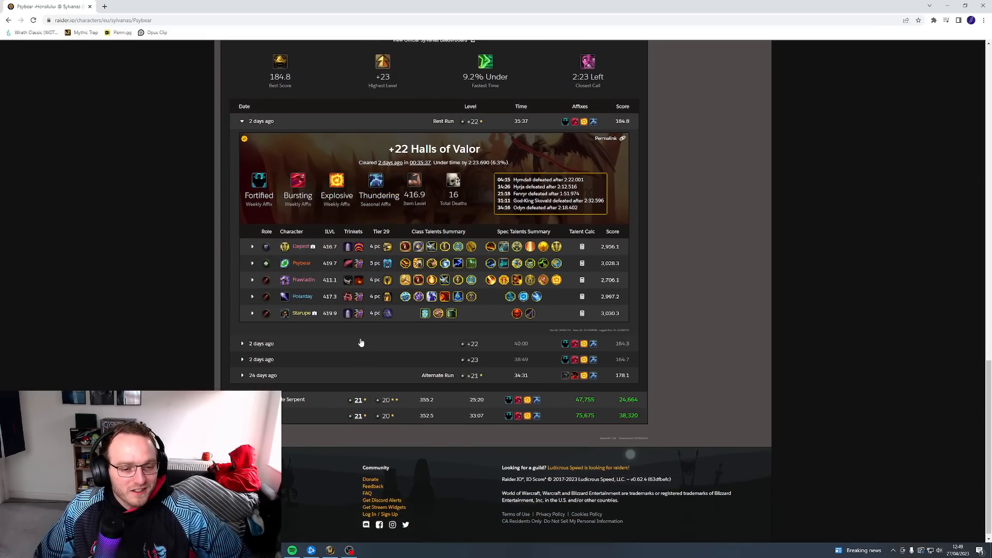
pyautogui.scroll(3)
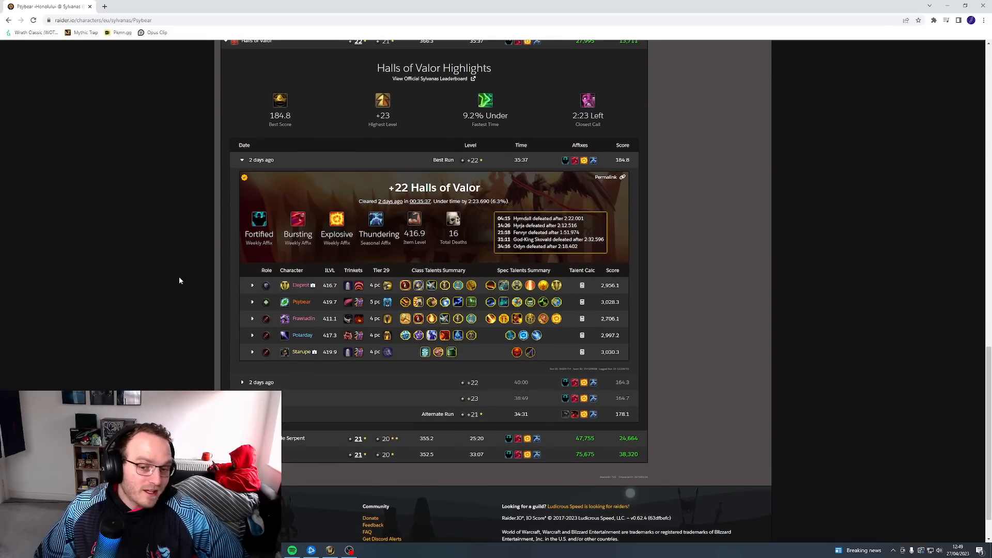
pyautogui.scroll(3)
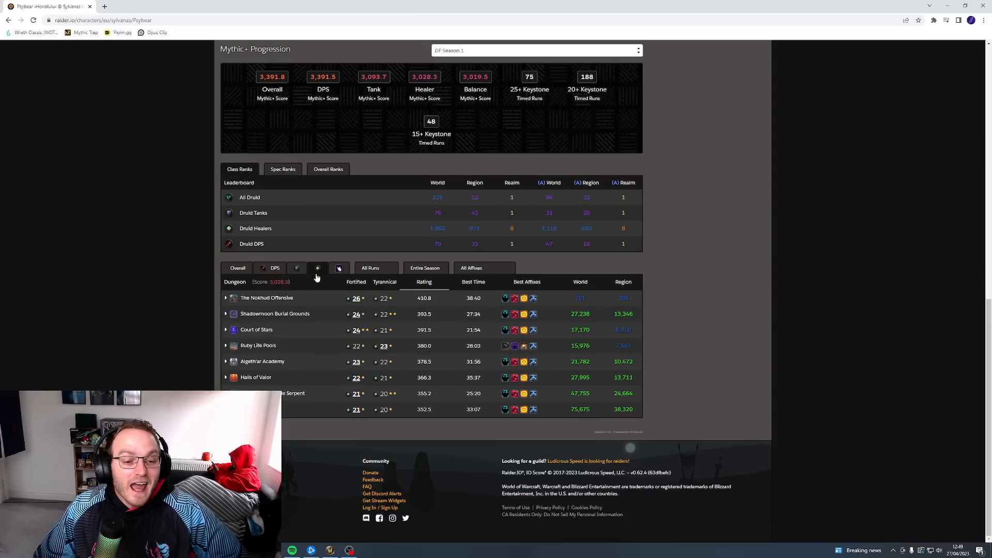
pyautogui.moveTo(205, 325)
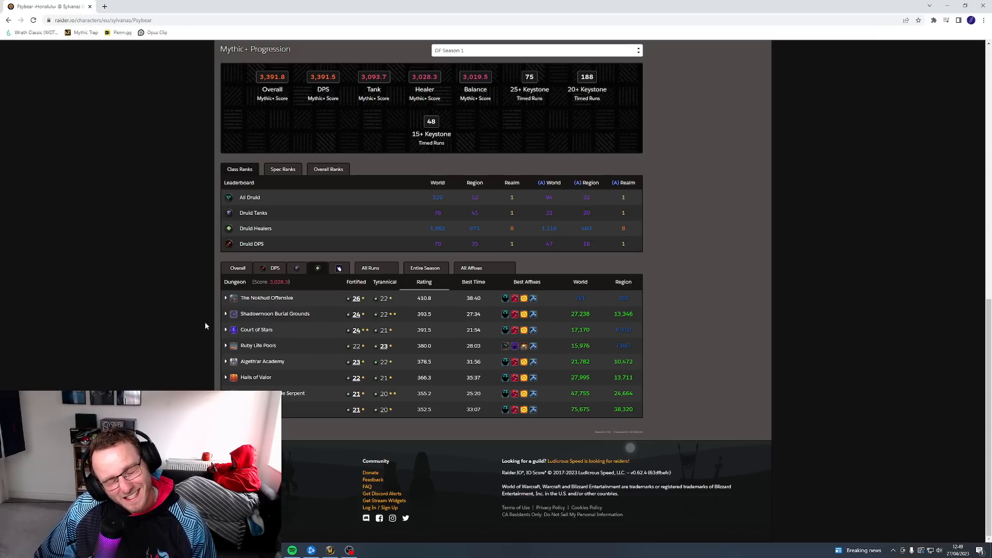
pyautogui.moveTo(191, 338)
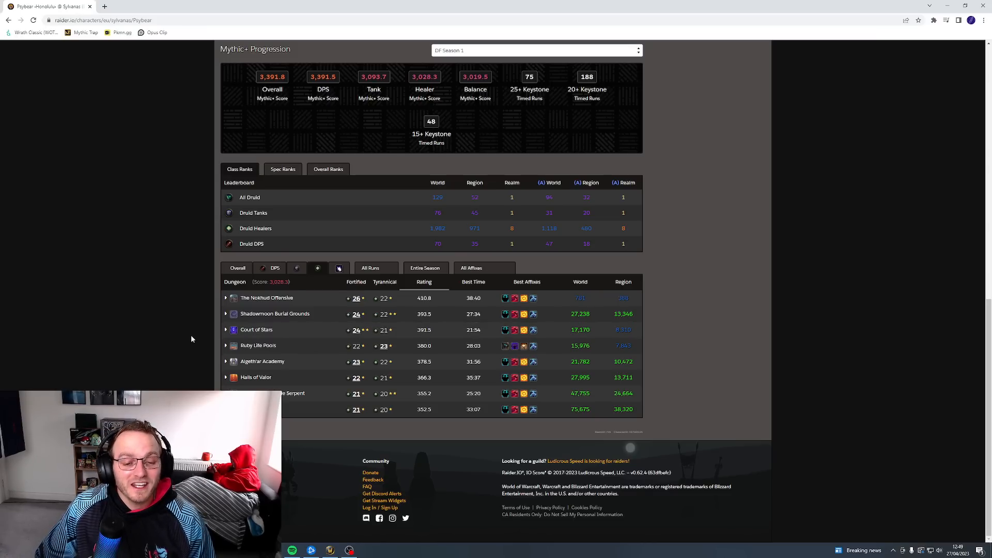
pyautogui.moveTo(336, 307)
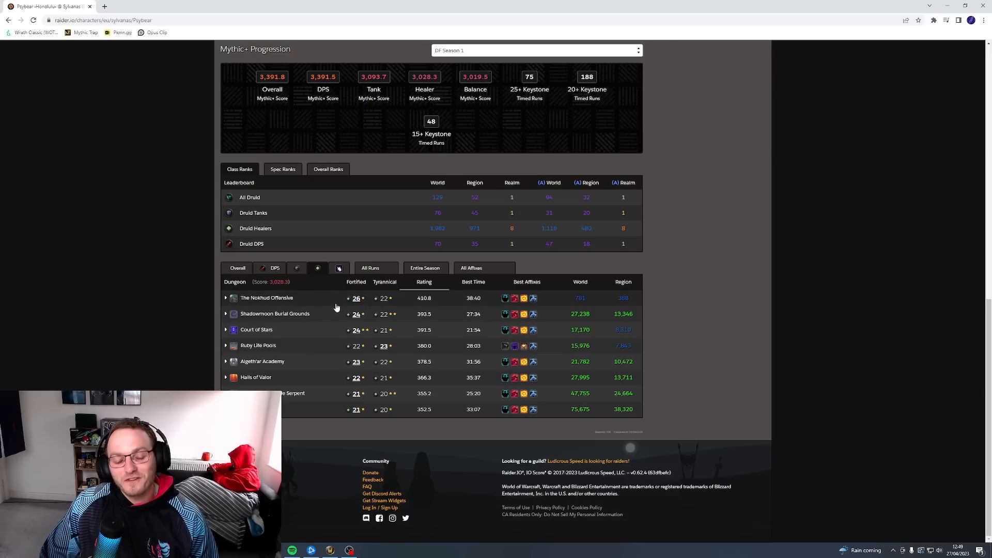
pyautogui.moveTo(325, 307)
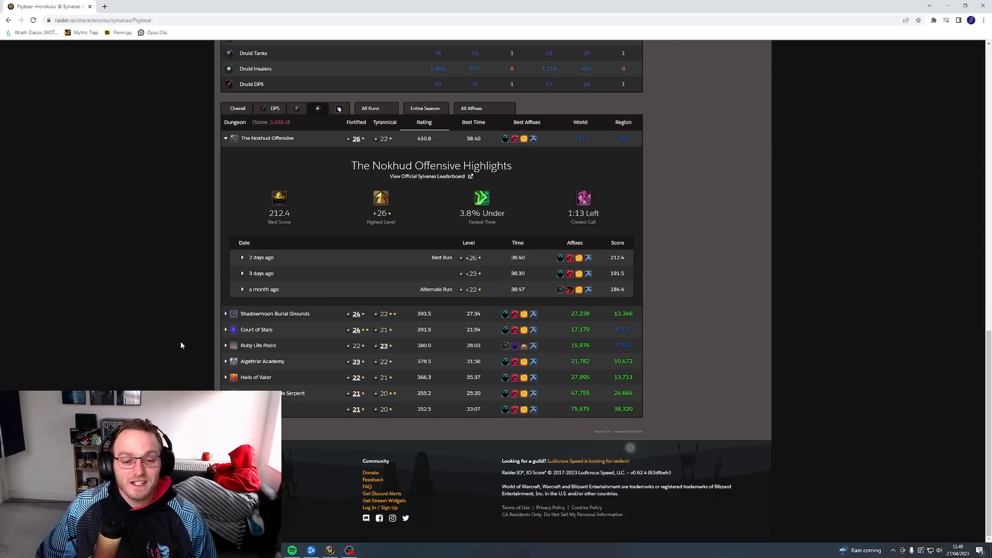
pyautogui.click(242, 257)
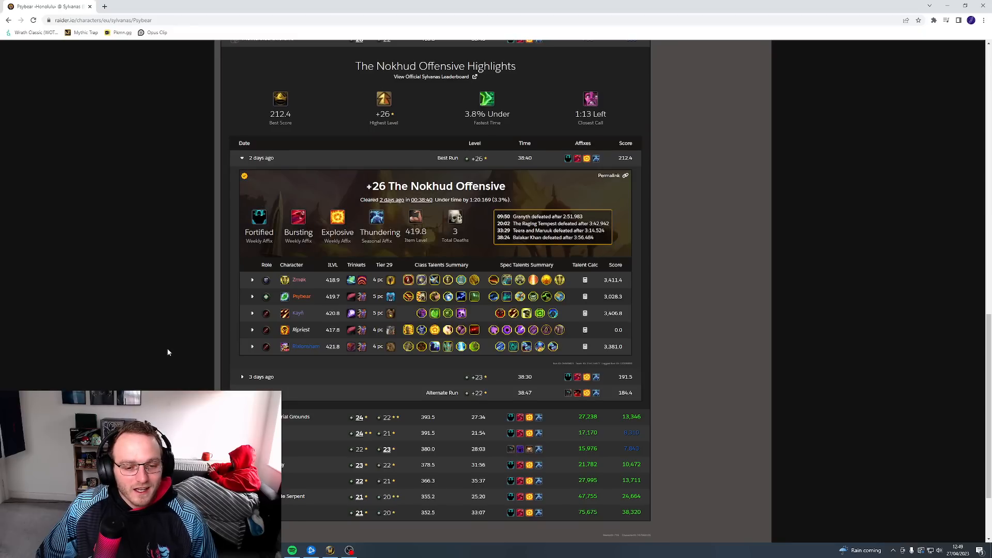
pyautogui.scroll(-3)
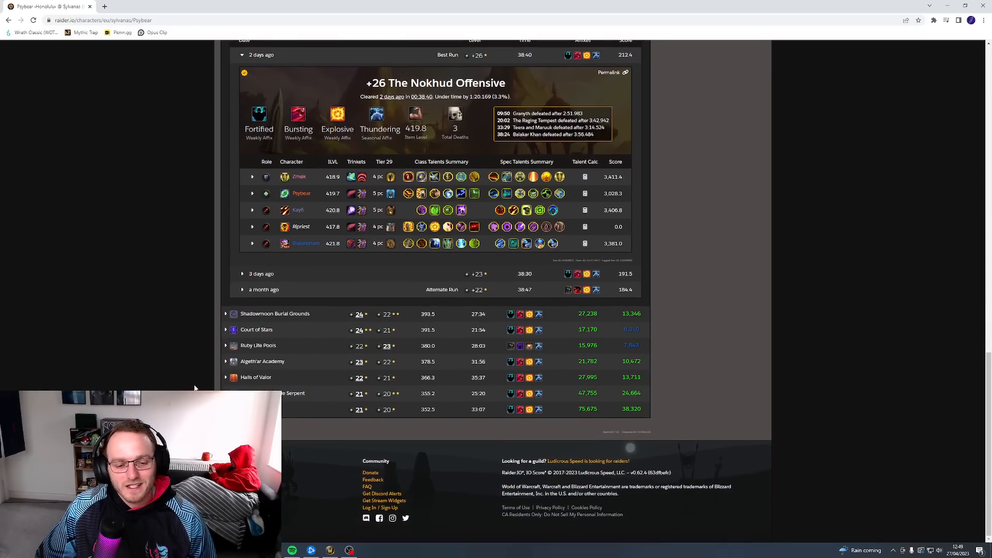
pyautogui.scroll(3)
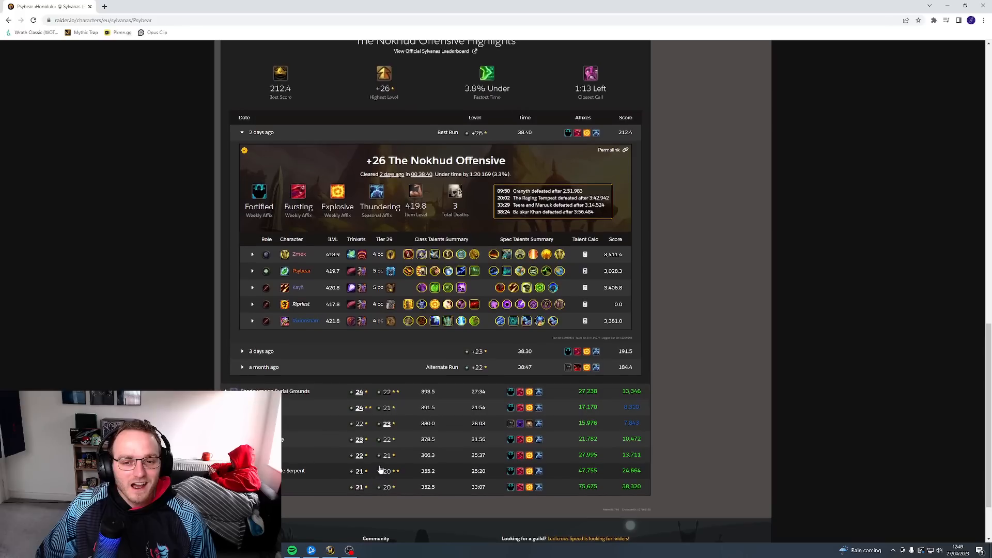
pyautogui.scroll(-3)
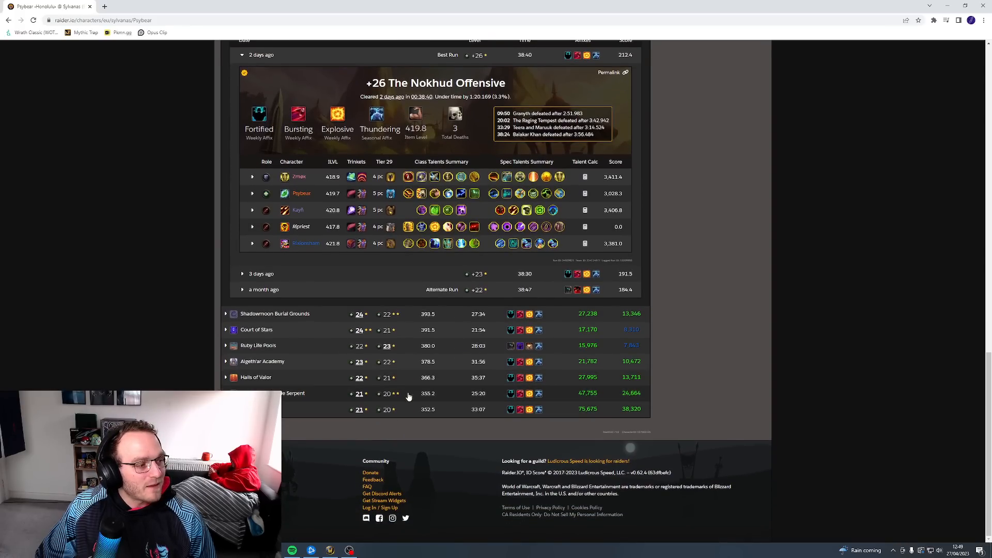
pyautogui.moveTo(167, 310)
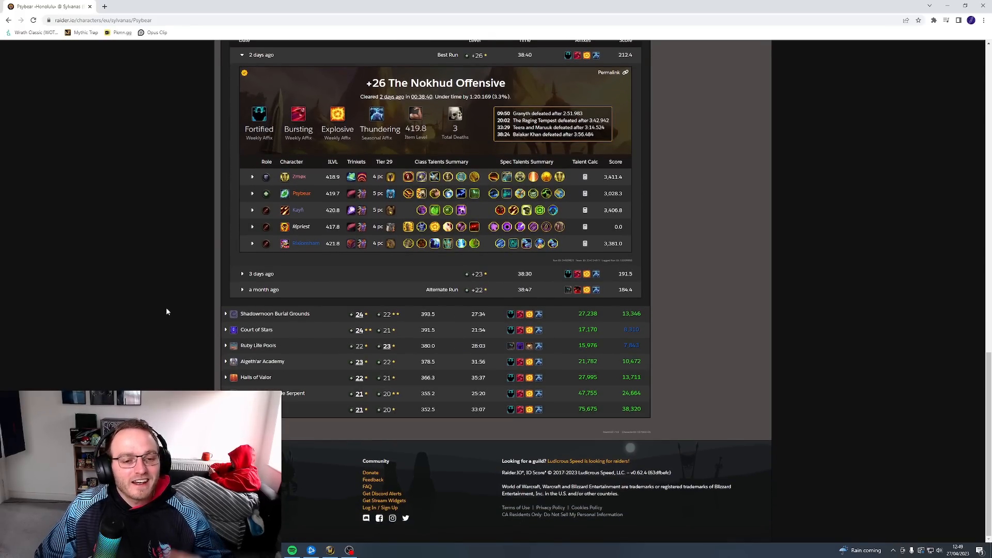
pyautogui.scroll(3)
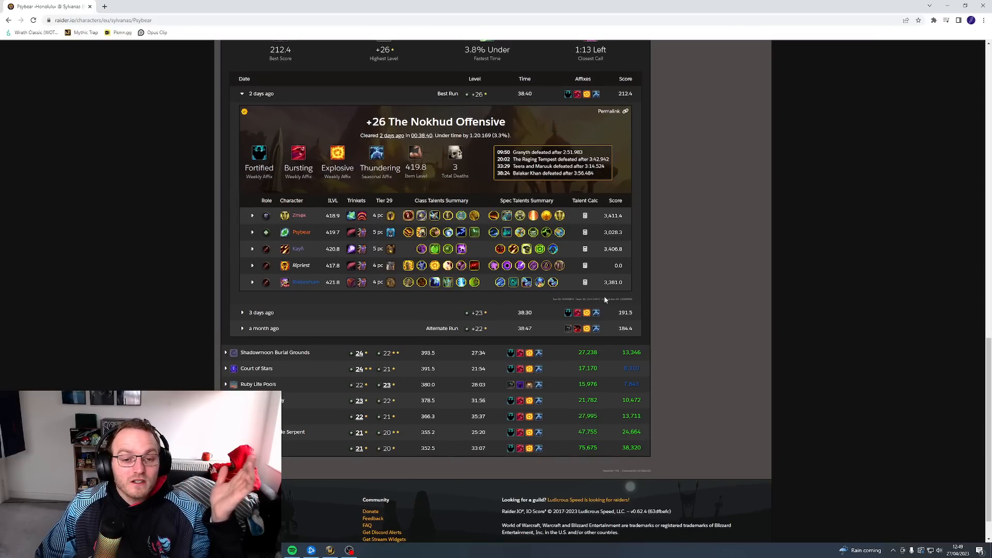
pyautogui.moveTo(687, 264)
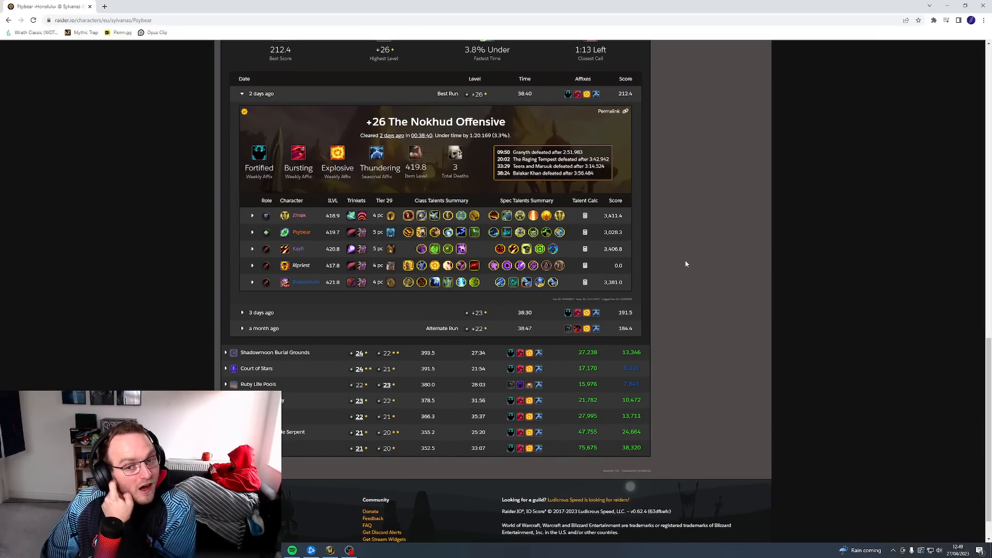
pyautogui.scroll(3)
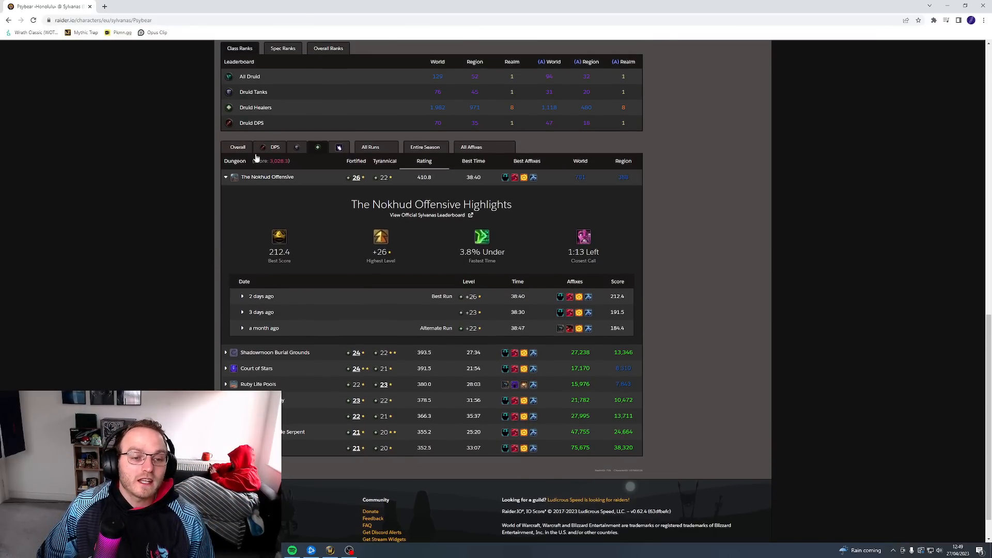
pyautogui.scroll(3)
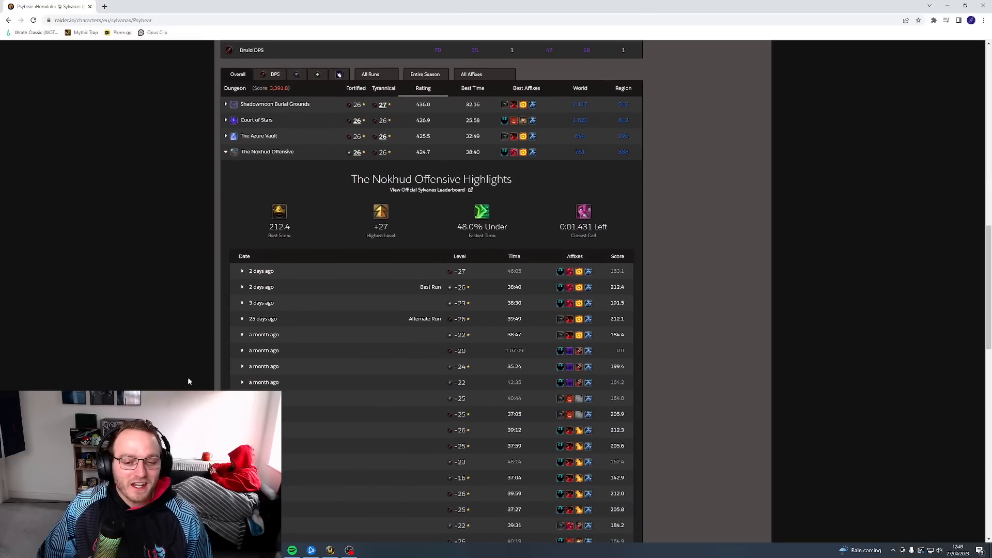
# Step: Browse The Nokhud Offensive runs in the Overall table and scroll back up
pyautogui.scroll(-3)
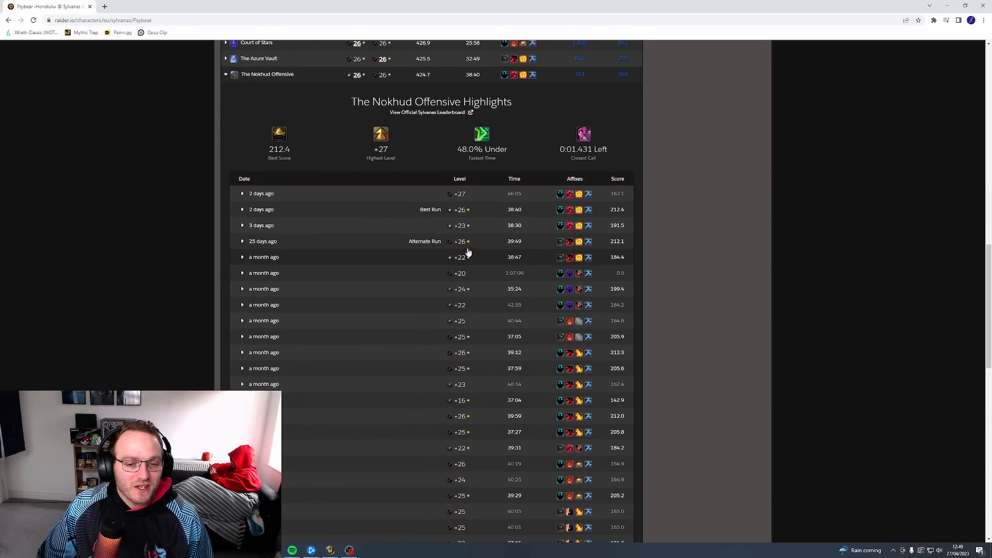
pyautogui.moveTo(461, 209)
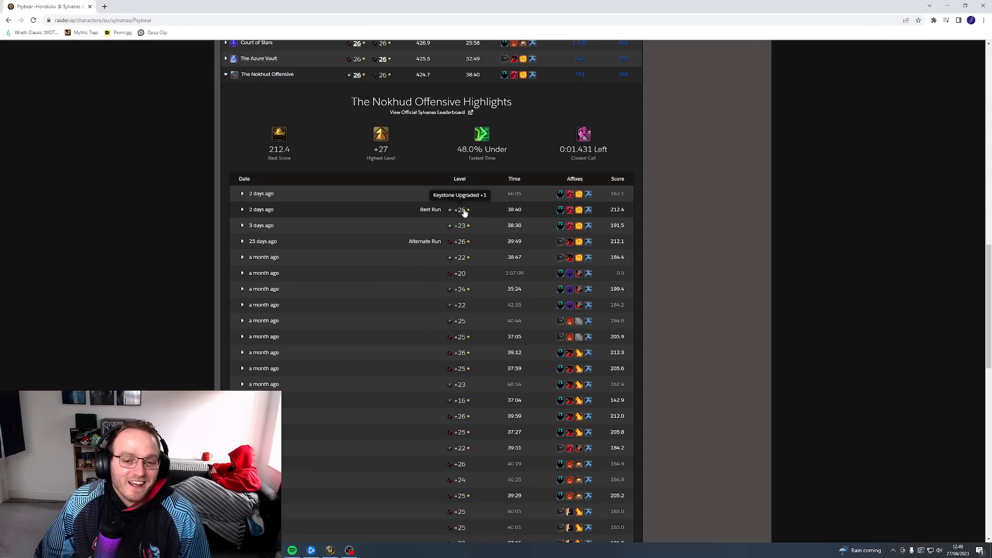
pyautogui.moveTo(344, 225)
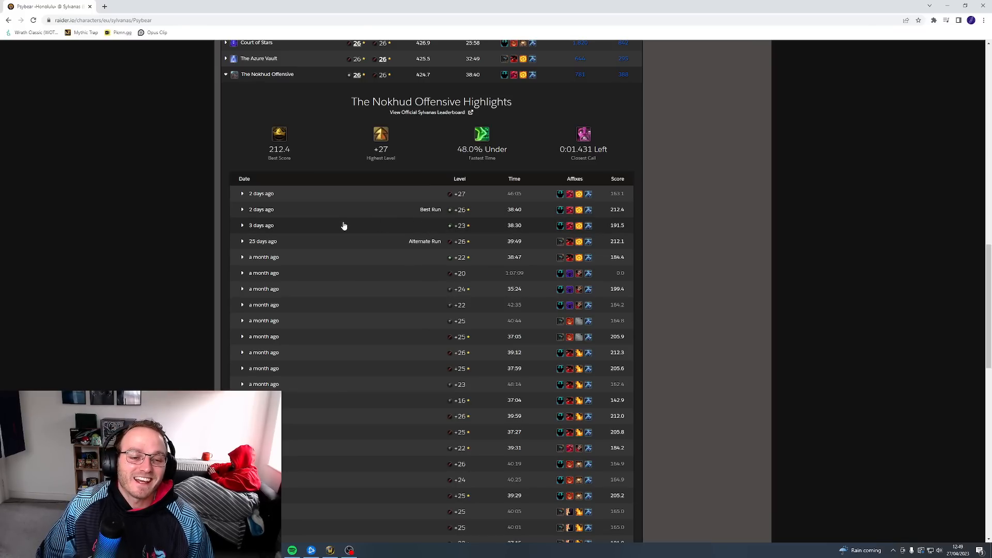
pyautogui.scroll(3)
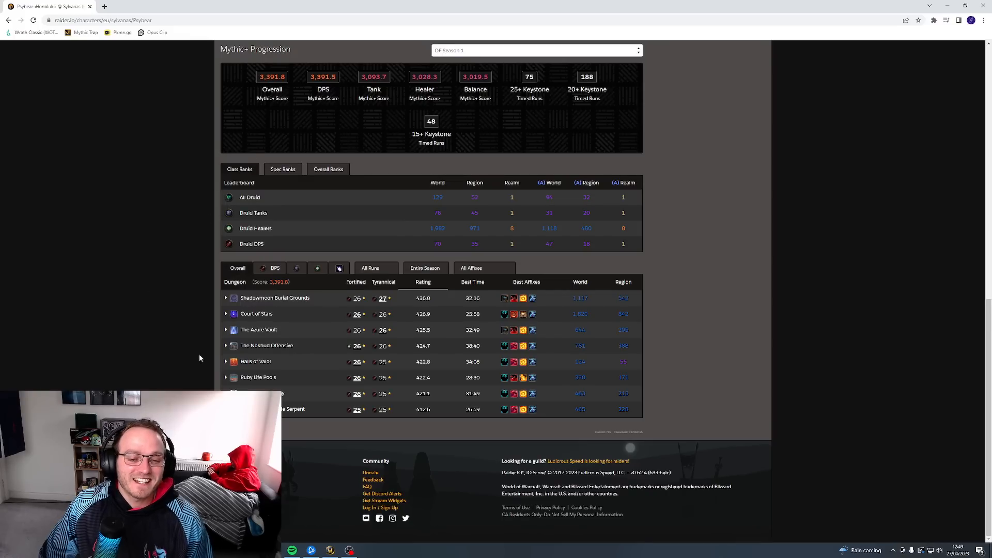
# Step: Load Healer ratings briefly, then switch the table to Balance's 3,019.5 score
pyautogui.click(317, 267)
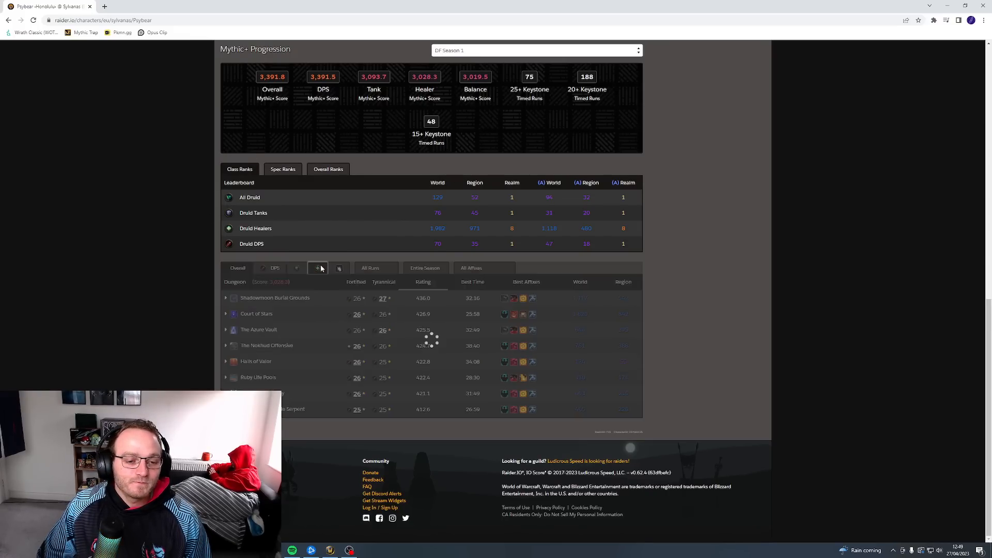
pyautogui.click(339, 267)
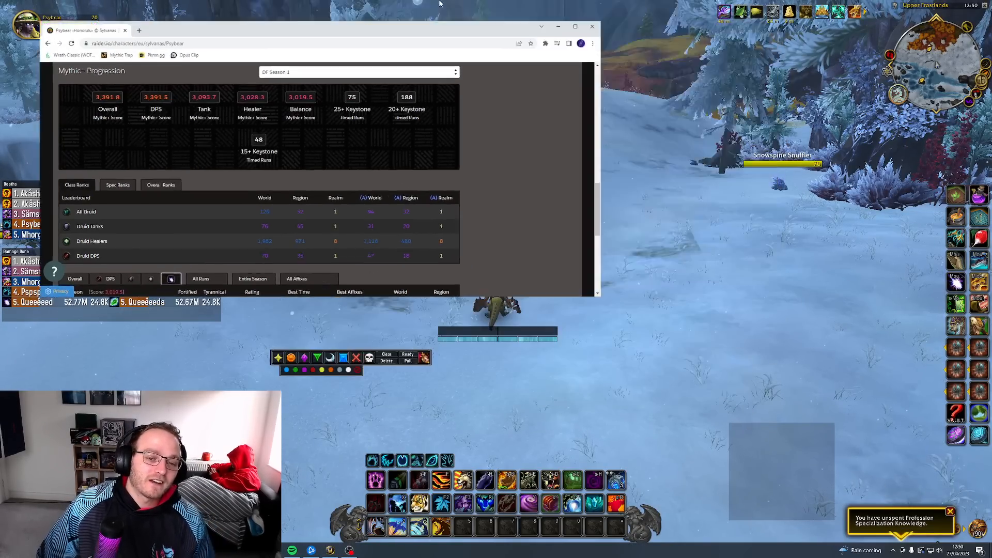
# Step: Maximize the browser and scroll through the Balance Mythic+ Progression section
pyautogui.click(575, 25)
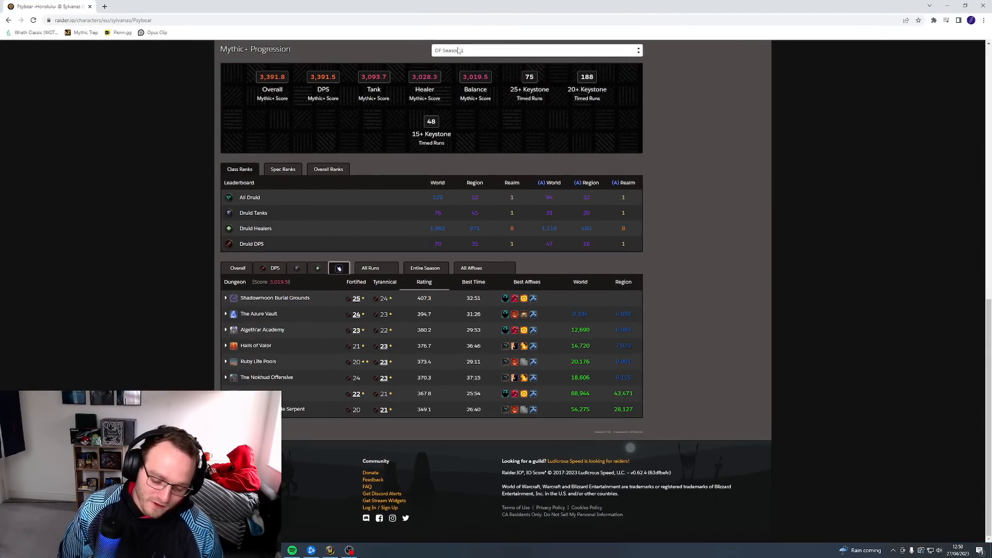
pyautogui.scroll(3)
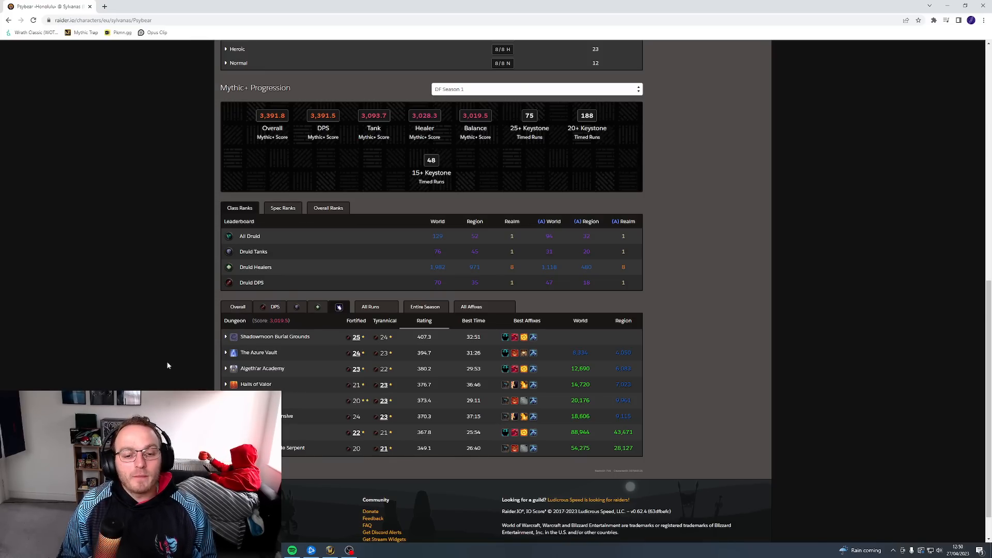
pyautogui.moveTo(501, 146)
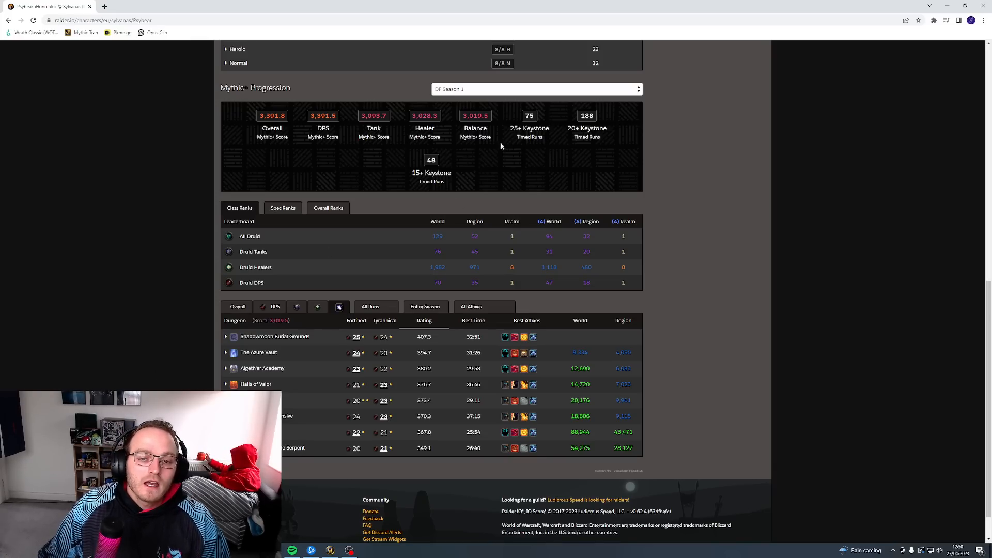
pyautogui.moveTo(493, 131)
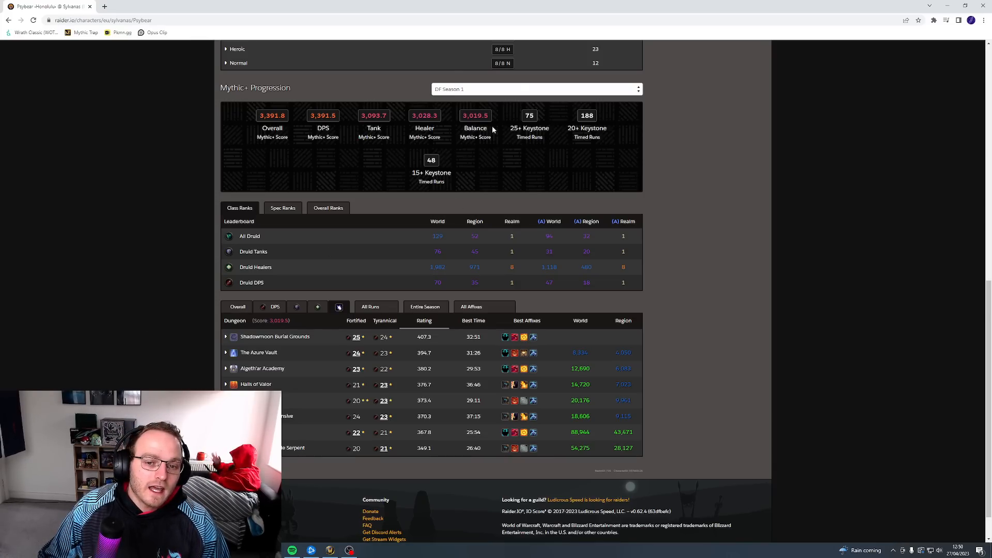
pyautogui.moveTo(495, 139)
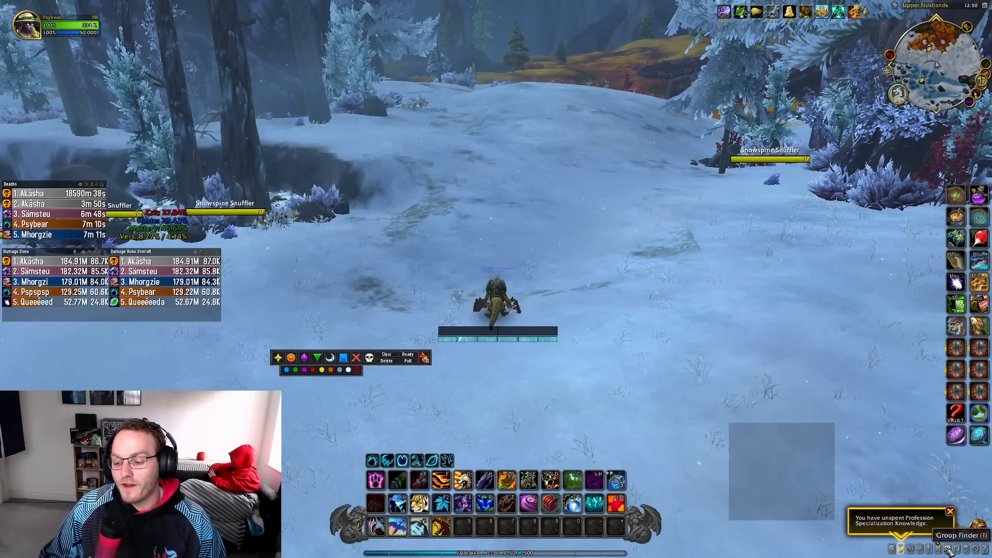
# Step: Open the Specialization panel showing Balance, Feral, Guardian and Restoration
pyautogui.click(949, 535)
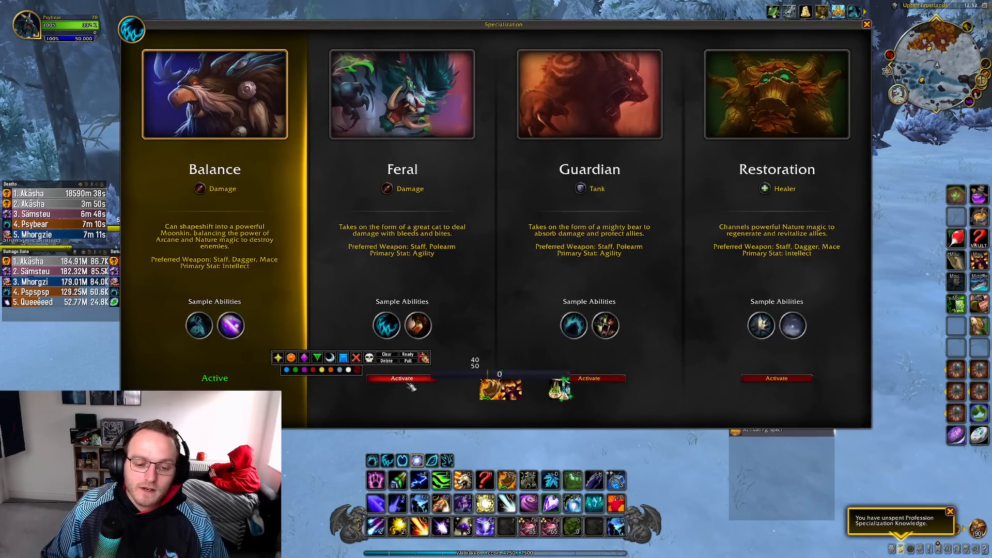
# Step: Activate a different druid specialization from the Specialization panel
pyautogui.click(400, 378)
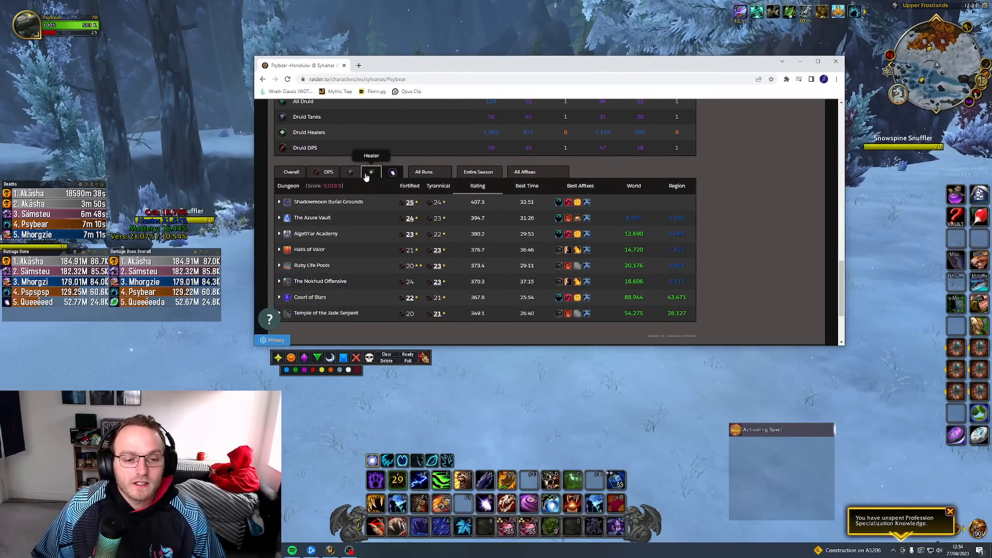
# Step: Show Tank ratings and scroll to the Algeth'ar Academy highlights and run list
pyautogui.click(328, 171)
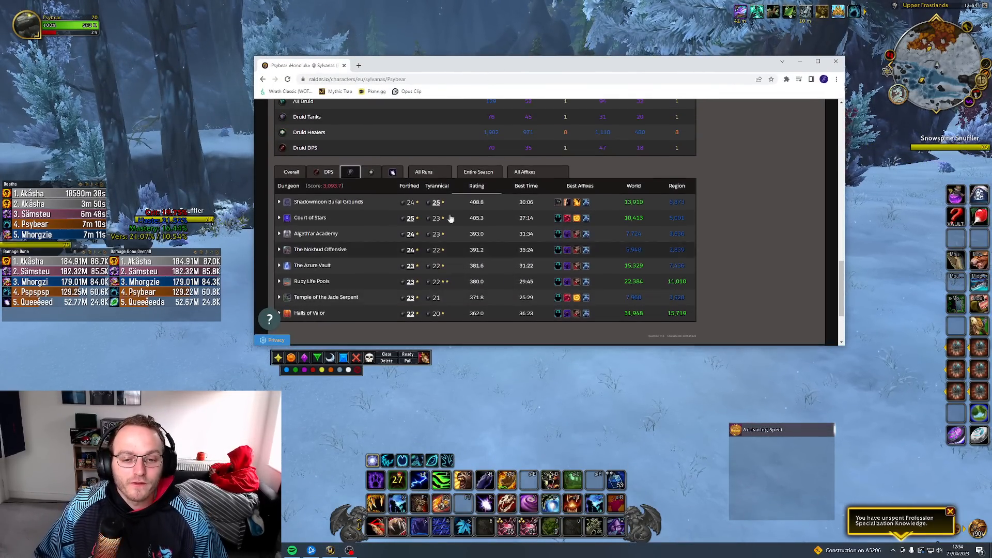
pyautogui.scroll(-3)
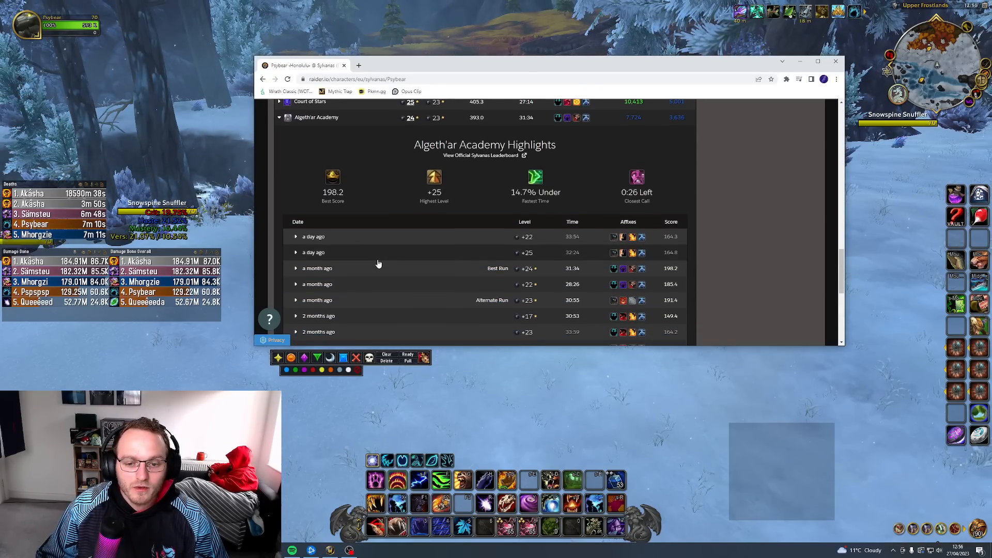
# Step: Scroll past the +17 Algeth'ar run to Ruby Life Pools highlights (191.1, +23)
pyautogui.scroll(-3)
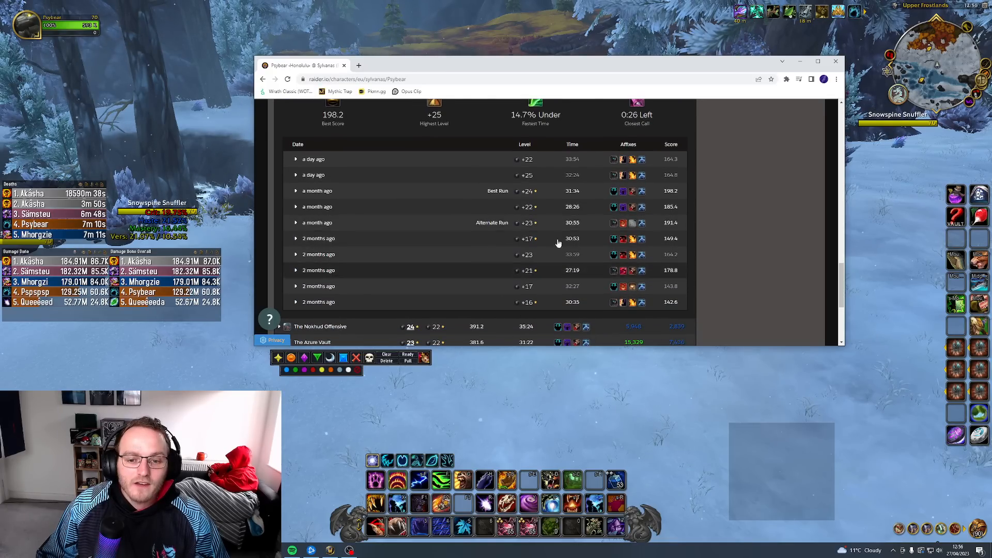
pyautogui.moveTo(550, 283)
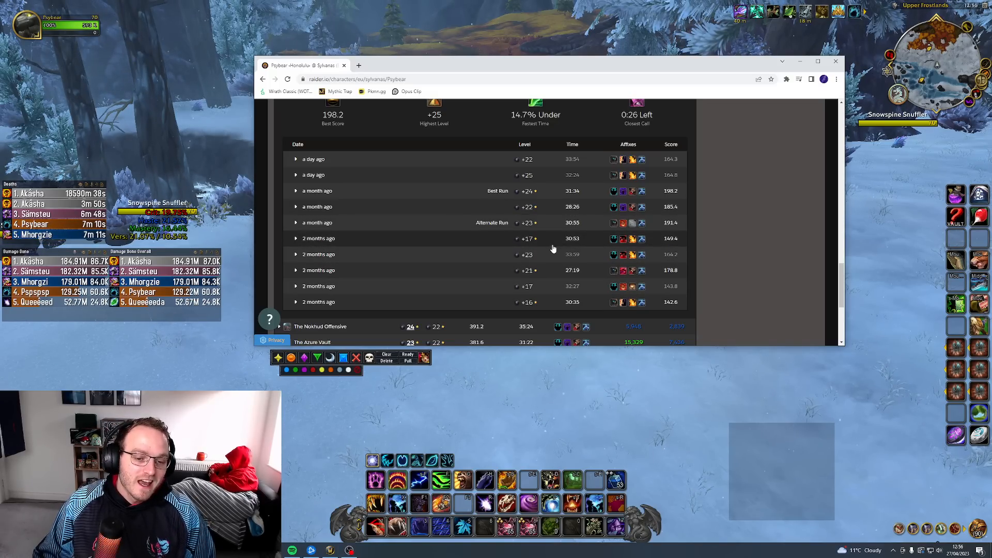
pyautogui.moveTo(454, 244)
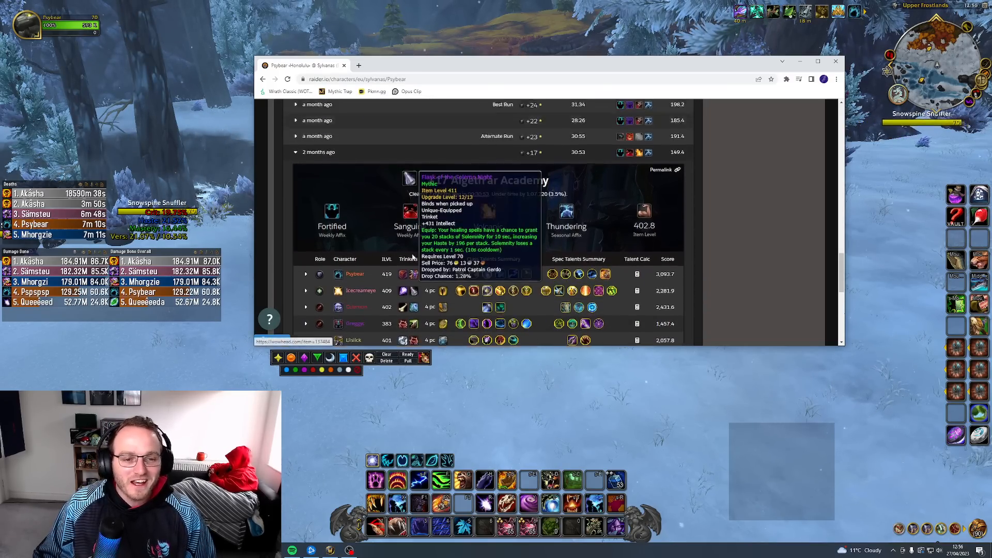
pyautogui.scroll(3)
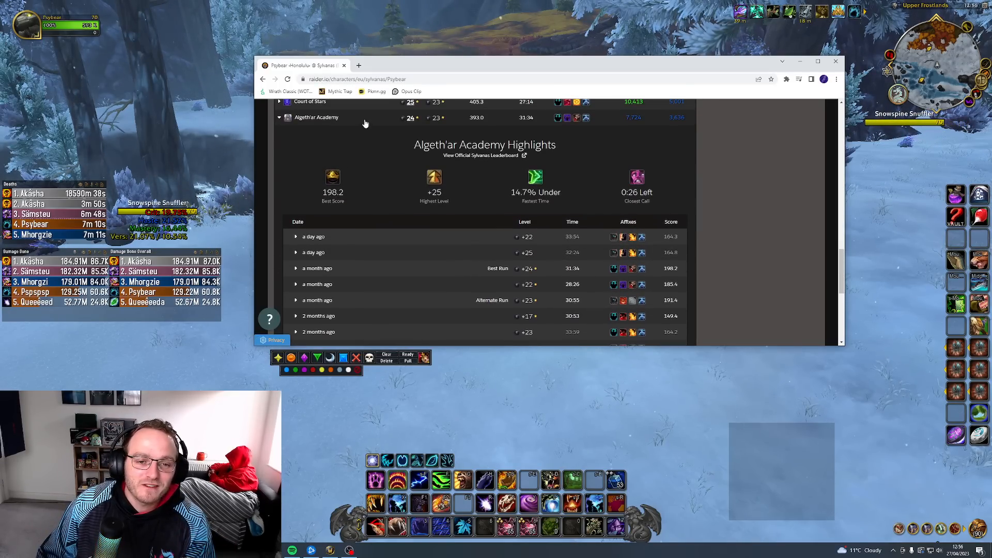
pyautogui.scroll(-3)
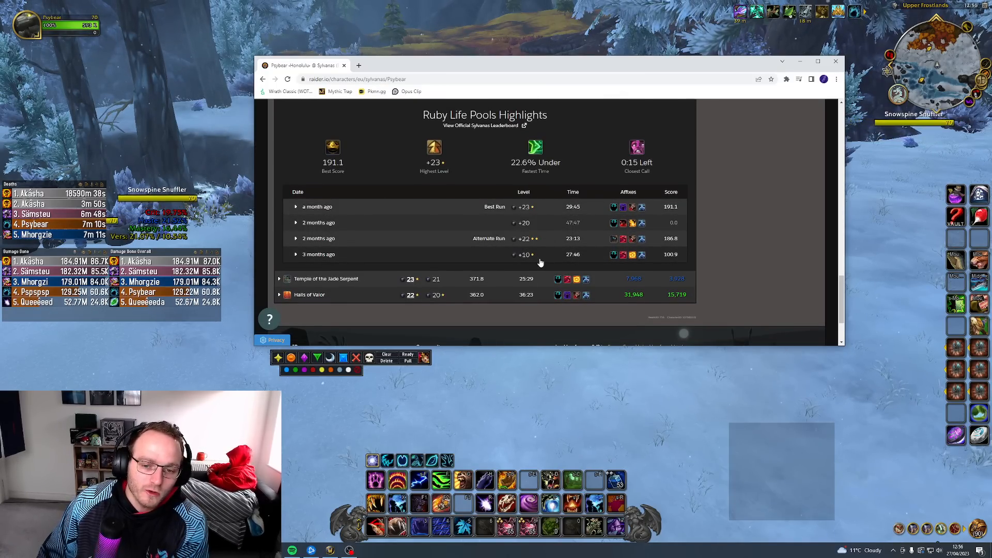
# Step: Expand the +10 Ruby Life Pools run, then scroll back up to the eight-dungeon table
pyautogui.click(295, 253)
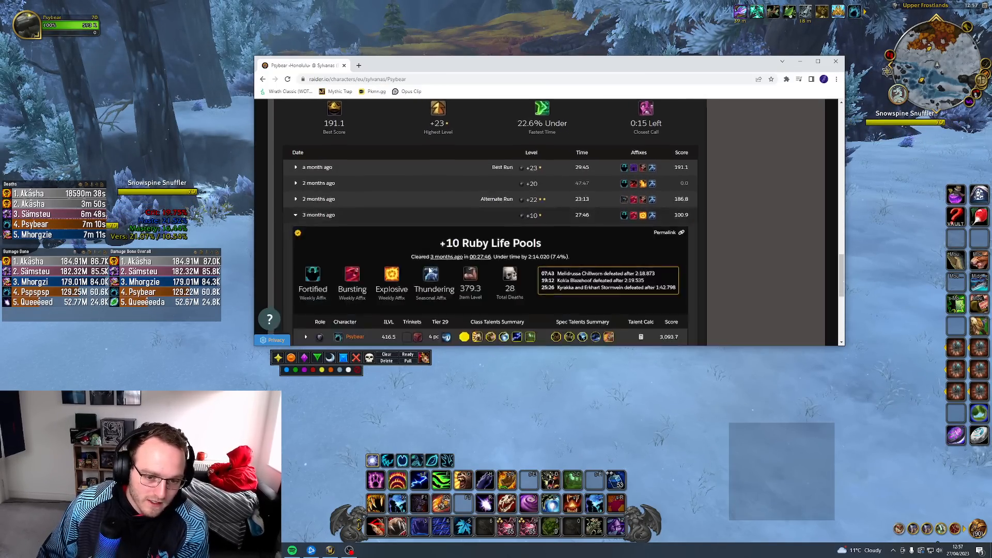
pyautogui.scroll(-3)
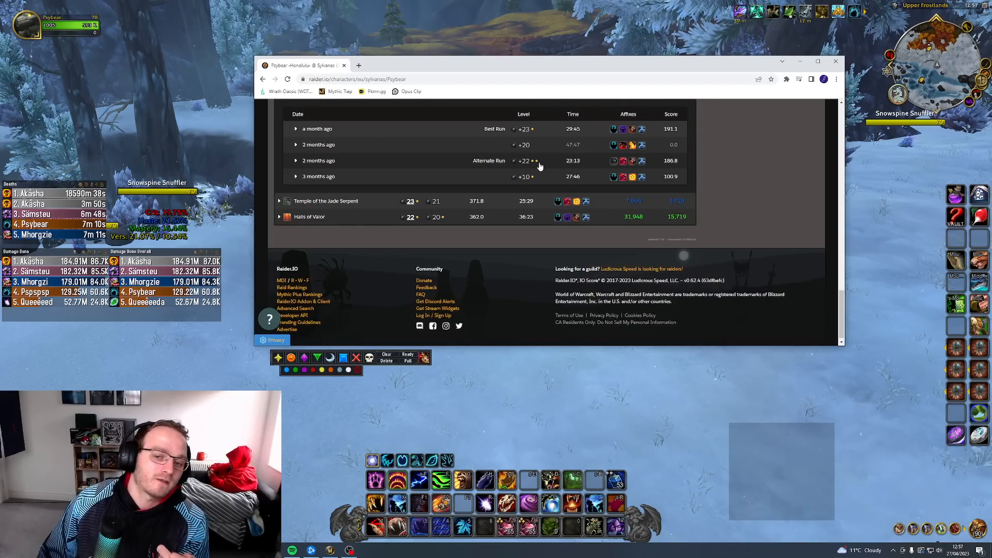
pyautogui.scroll(3)
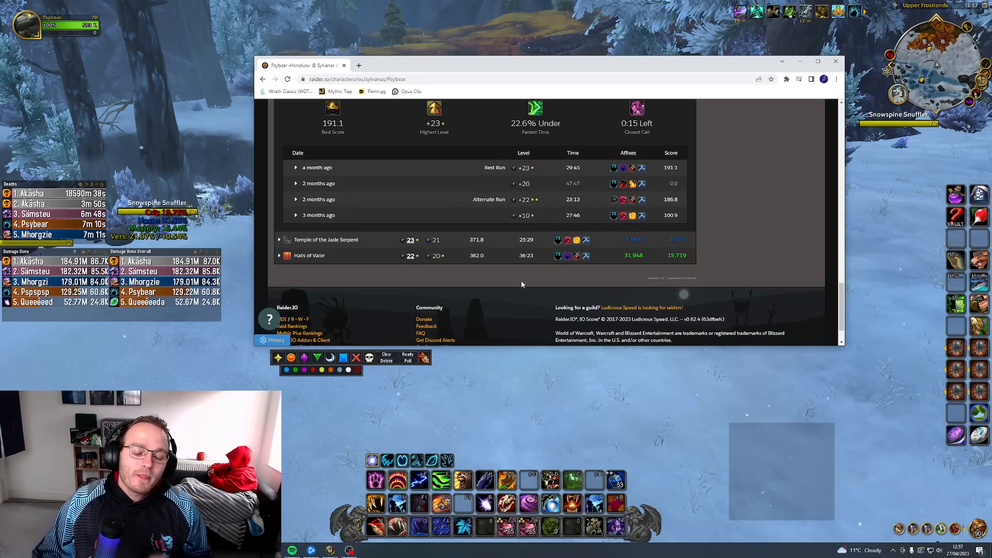
pyautogui.scroll(3)
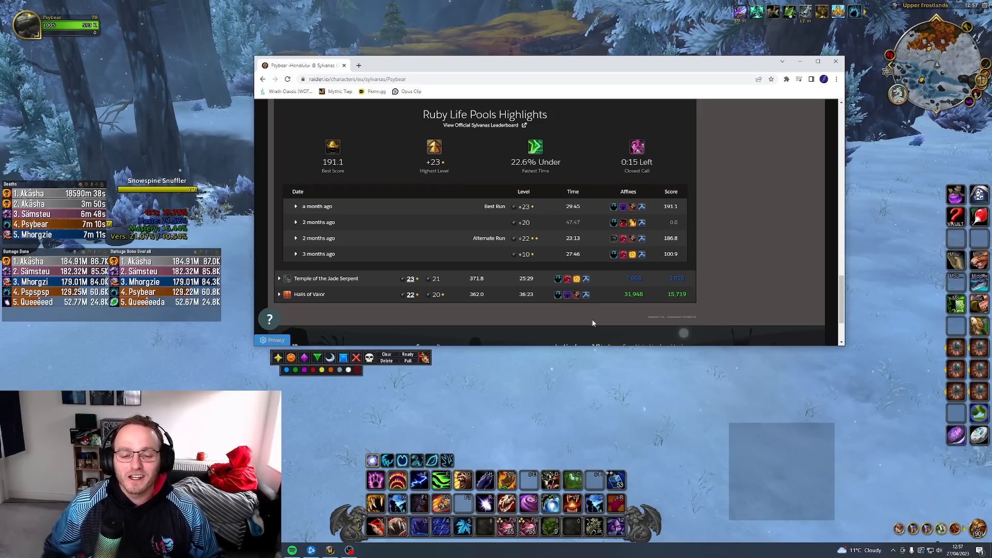
pyautogui.scroll(3)
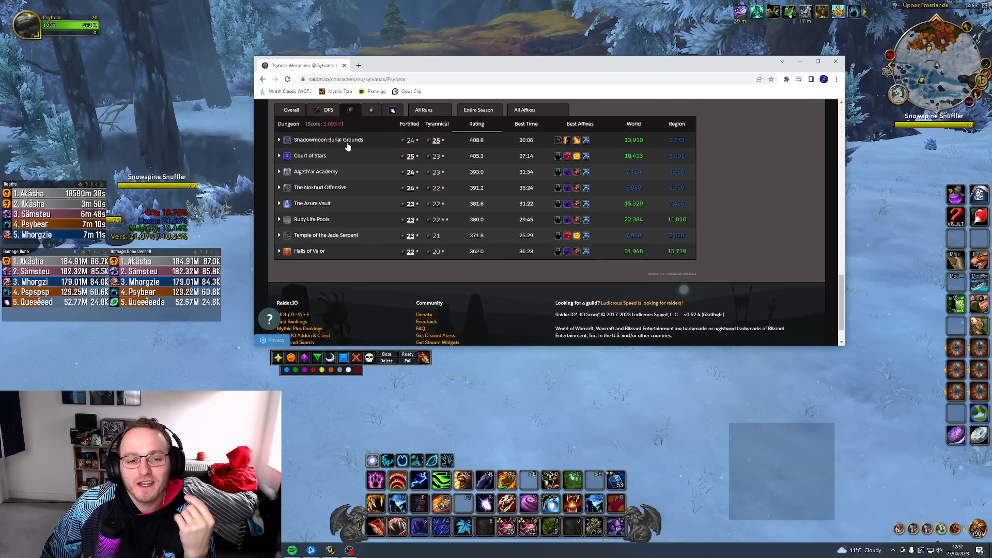
# Step: Expand Shadowmoon Burial Grounds and view its +25 best run's affixes, boss times and party
pyautogui.click(327, 139)
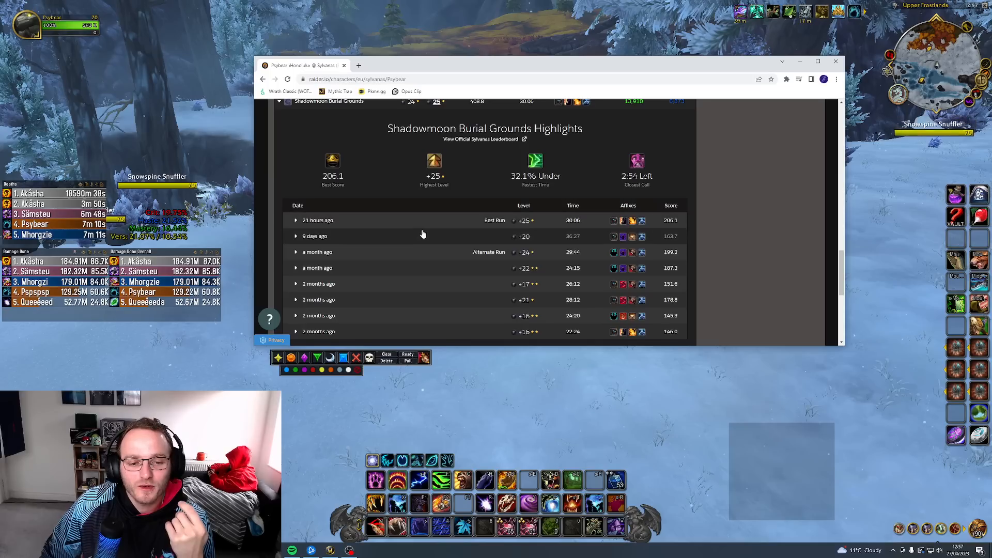
pyautogui.click(318, 219)
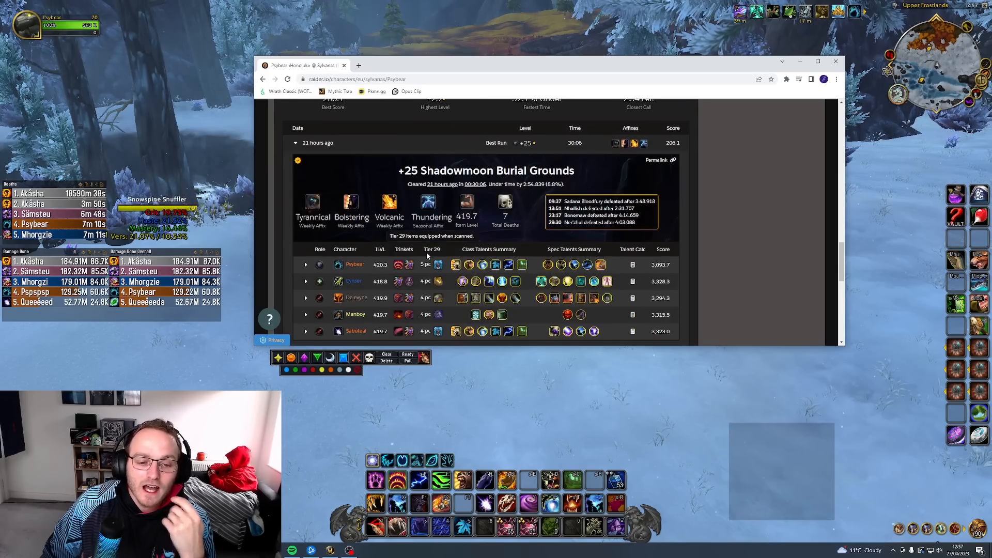
pyautogui.scroll(-3)
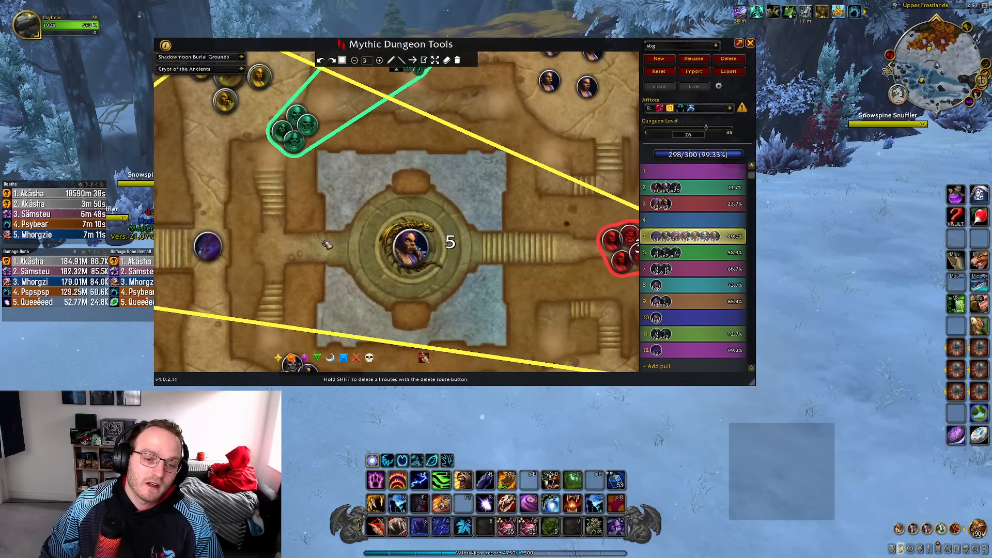
pyautogui.click(749, 43)
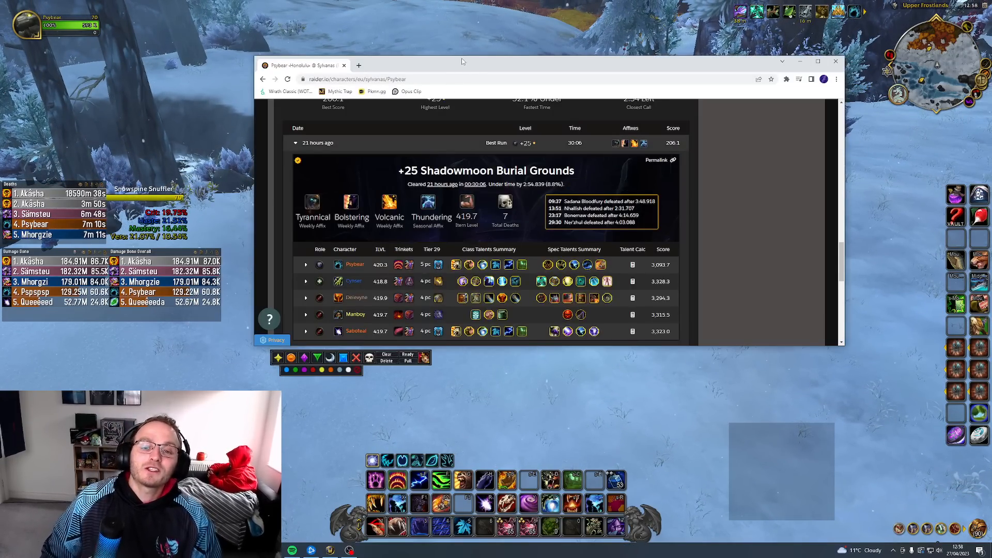
pyautogui.scroll(3)
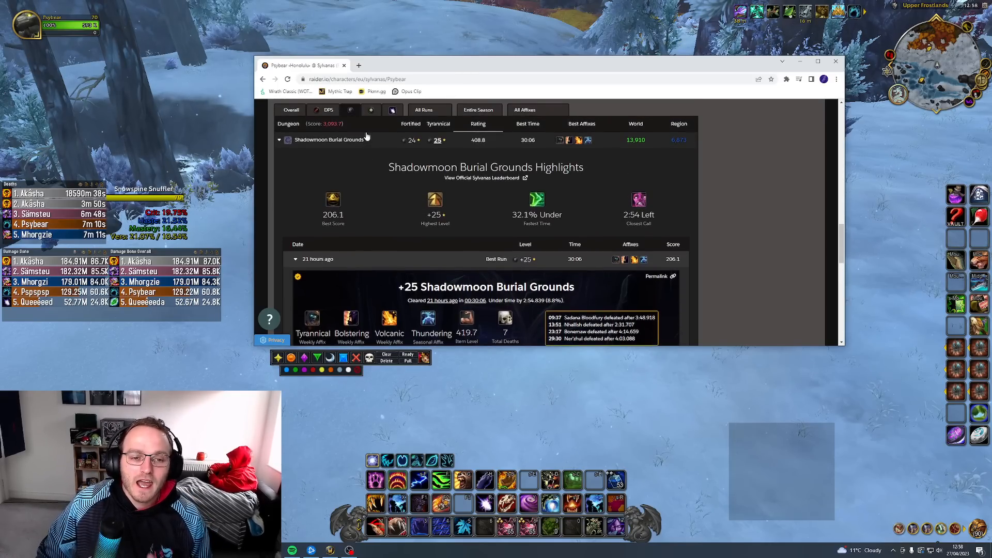
pyautogui.click(278, 140)
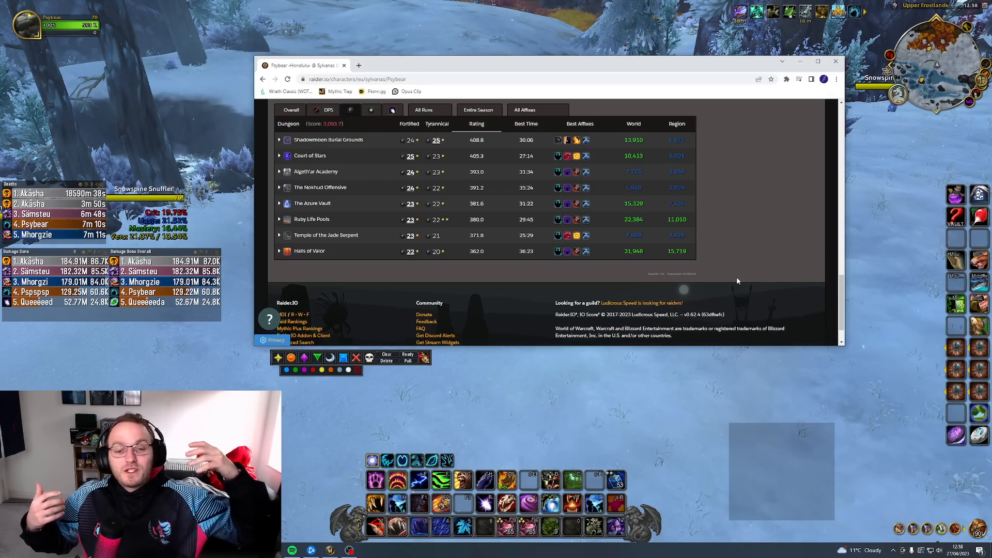
pyautogui.moveTo(752, 290)
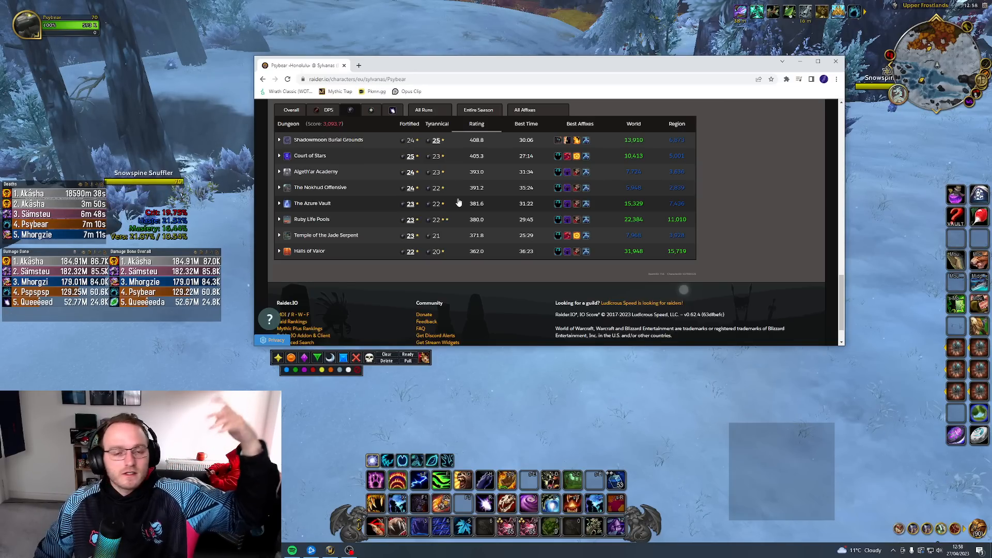
pyautogui.moveTo(748, 227)
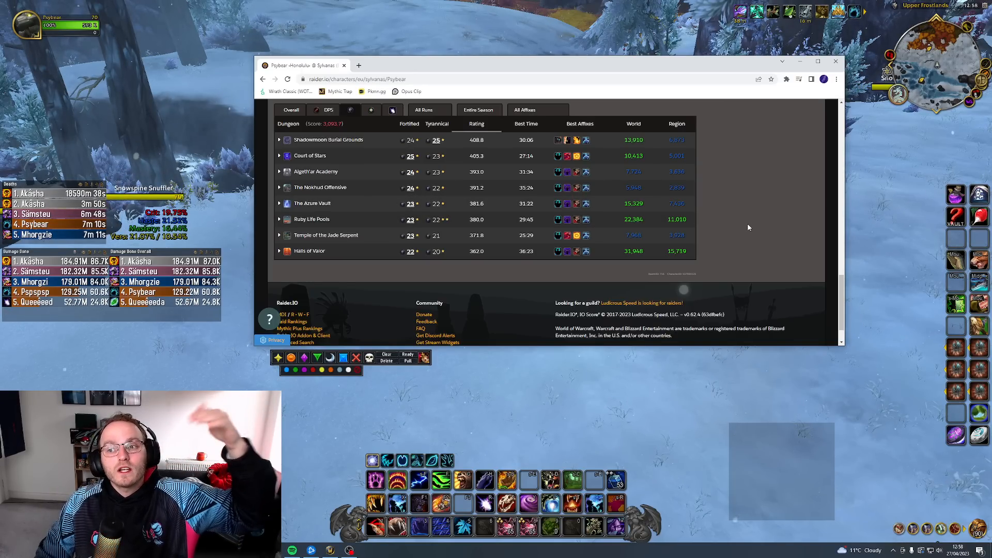
pyautogui.scroll(3)
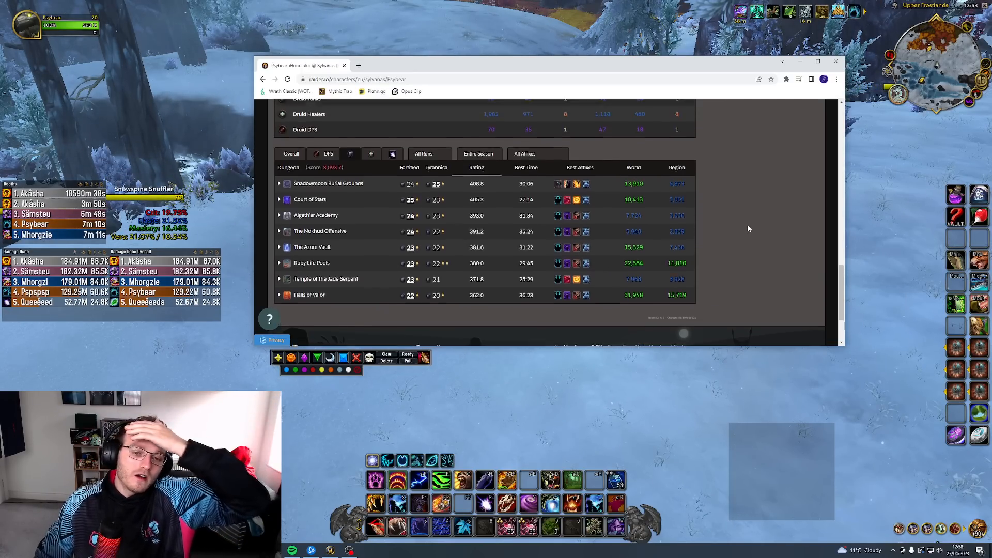
pyautogui.scroll(3)
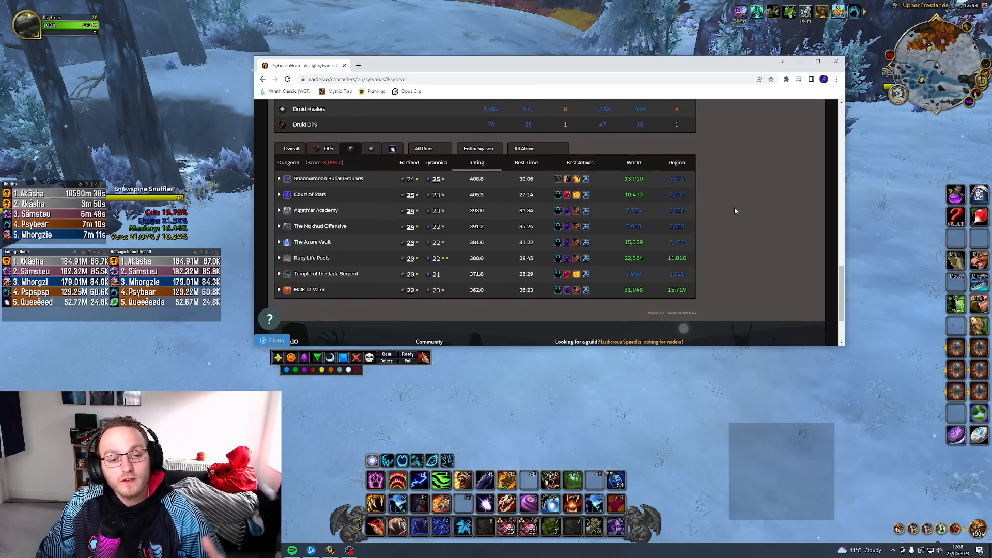
pyautogui.moveTo(747, 248)
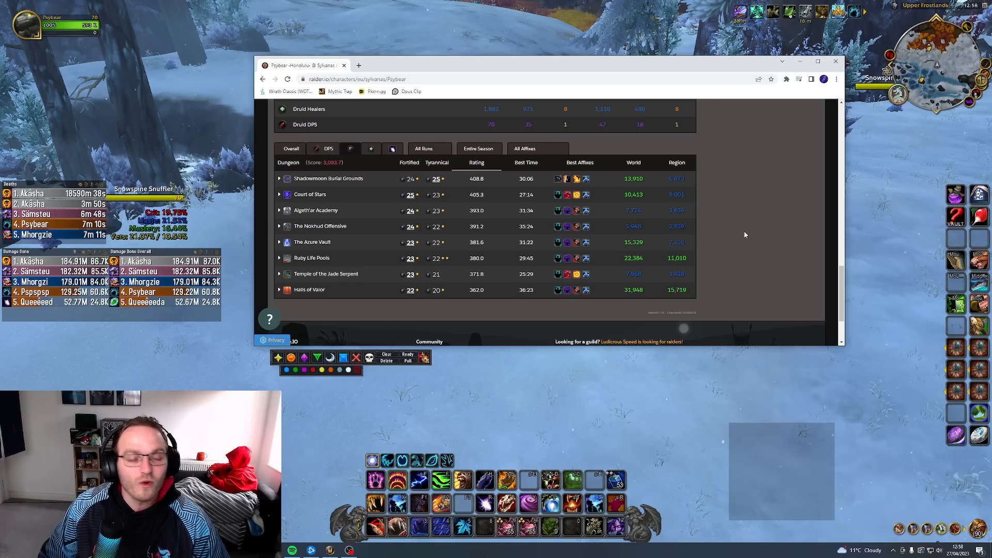
pyautogui.scroll(3)
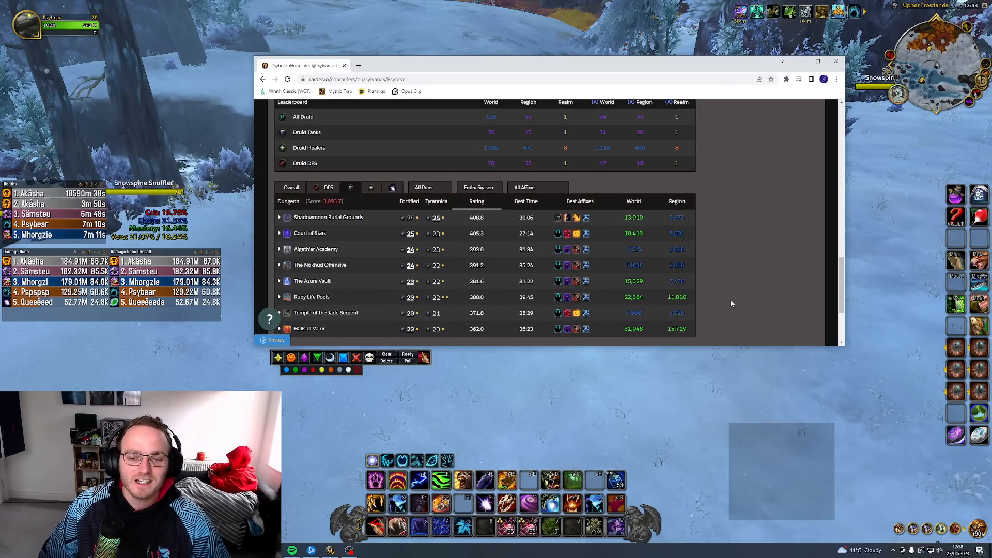
pyautogui.moveTo(755, 273)
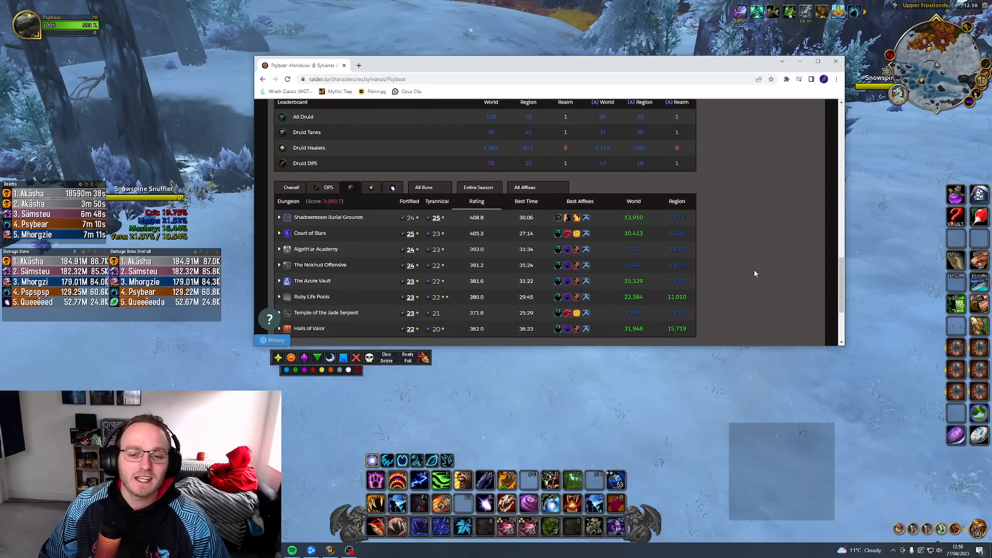
pyautogui.scroll(-3)
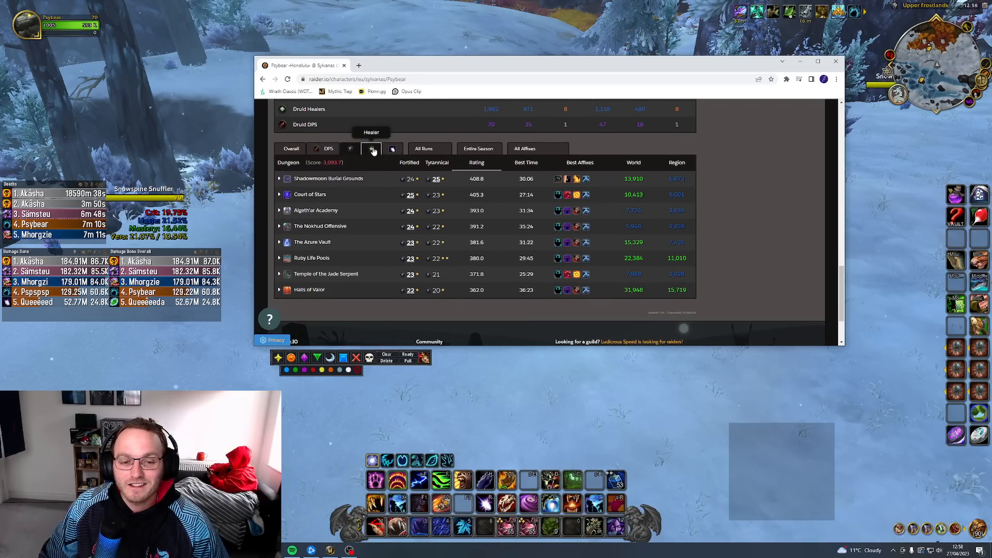
# Step: Switch to the Healer role table and review the Ruby Life Pools highlights
pyautogui.click(372, 148)
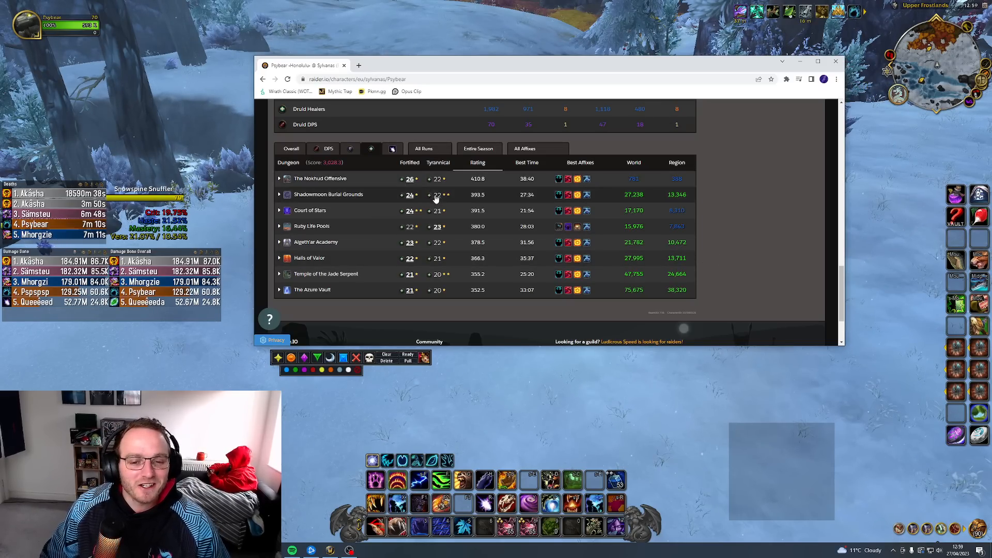
pyautogui.moveTo(419, 264)
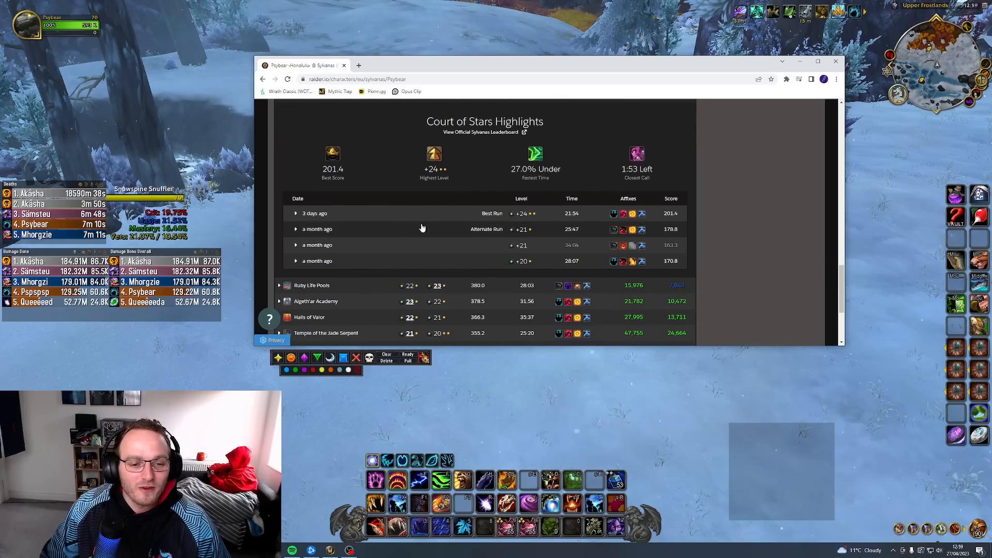
pyautogui.moveTo(612, 213)
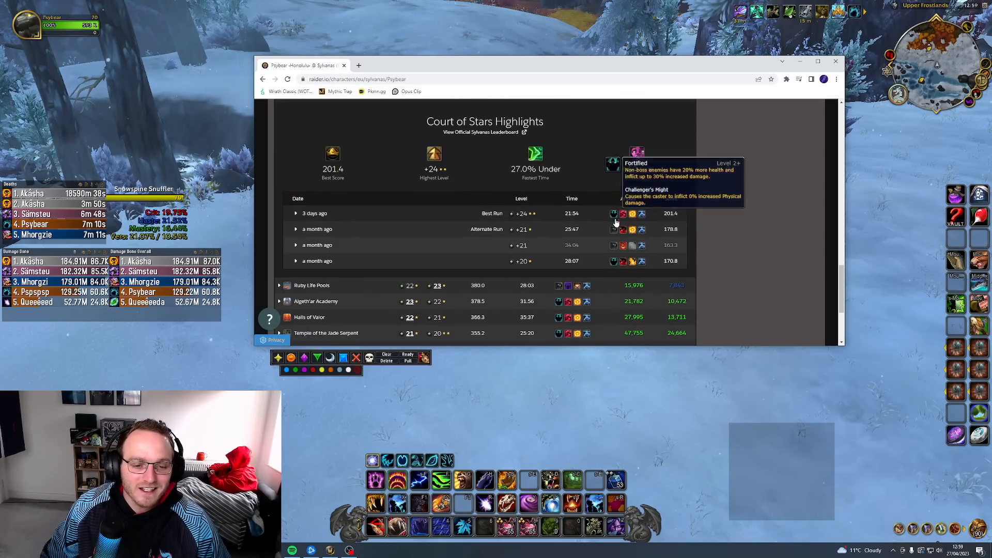
pyautogui.click(279, 285)
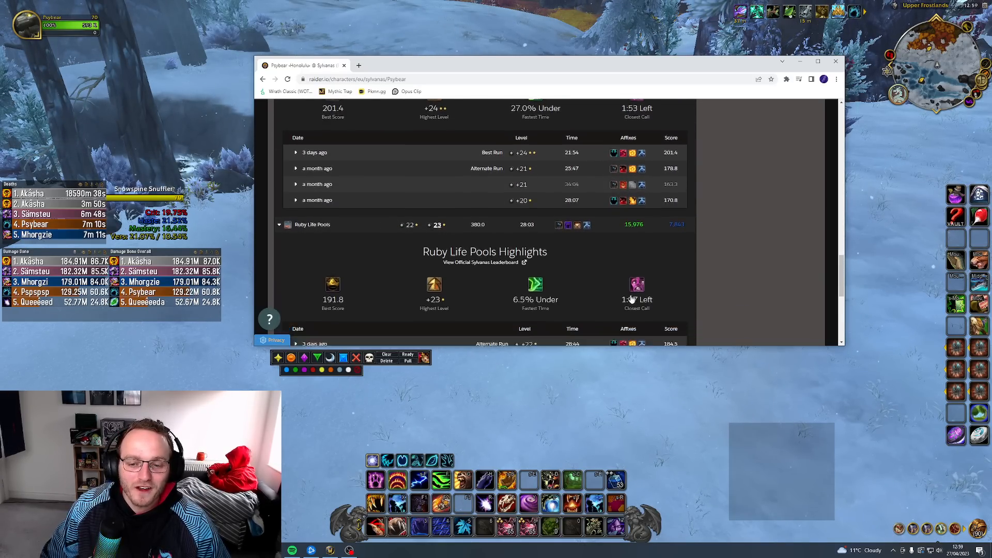
pyautogui.scroll(-3)
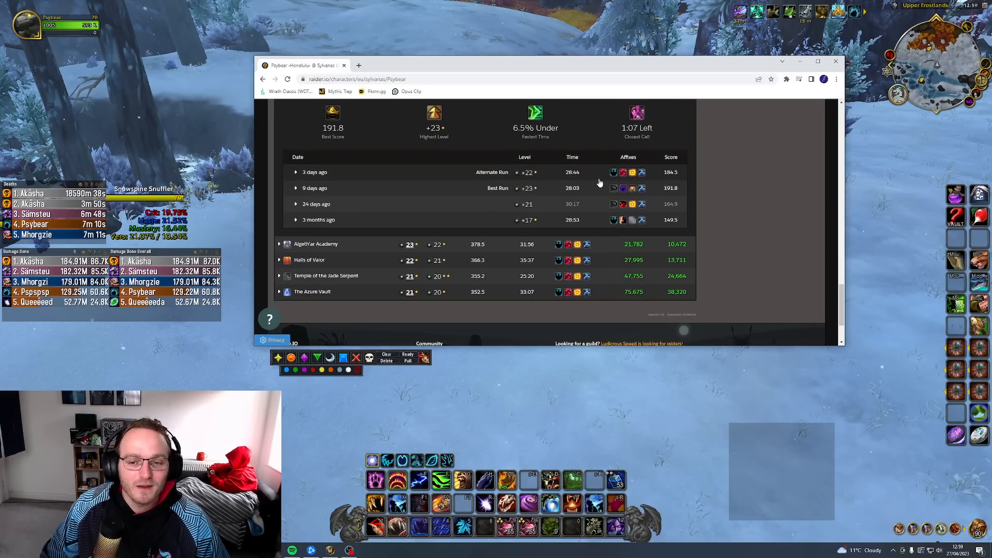
pyautogui.moveTo(373, 245)
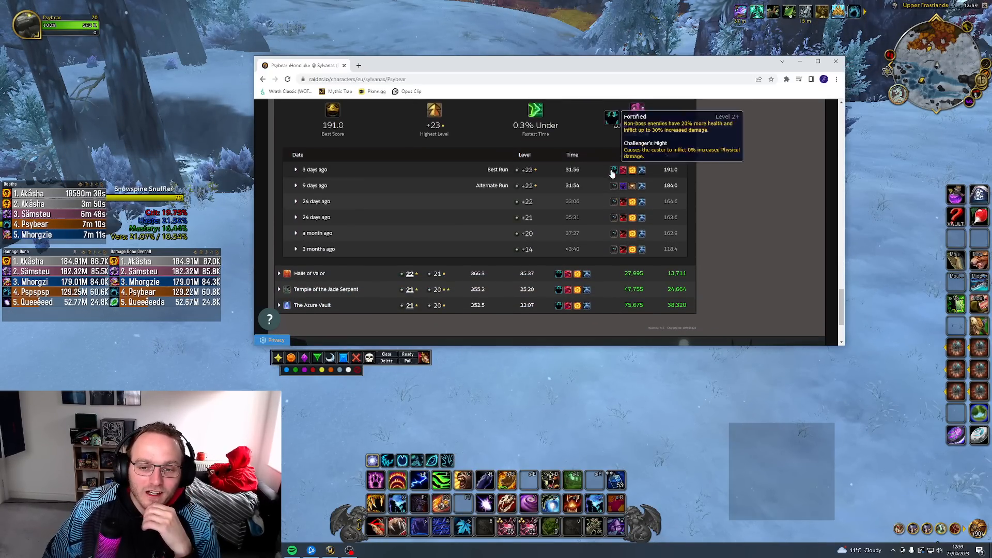
pyautogui.moveTo(540, 170)
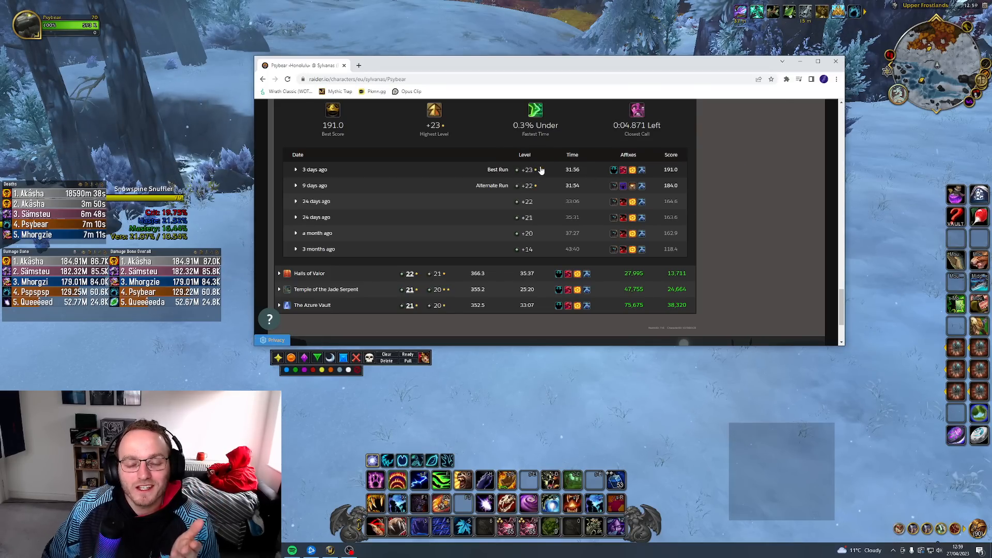
pyautogui.scroll(3)
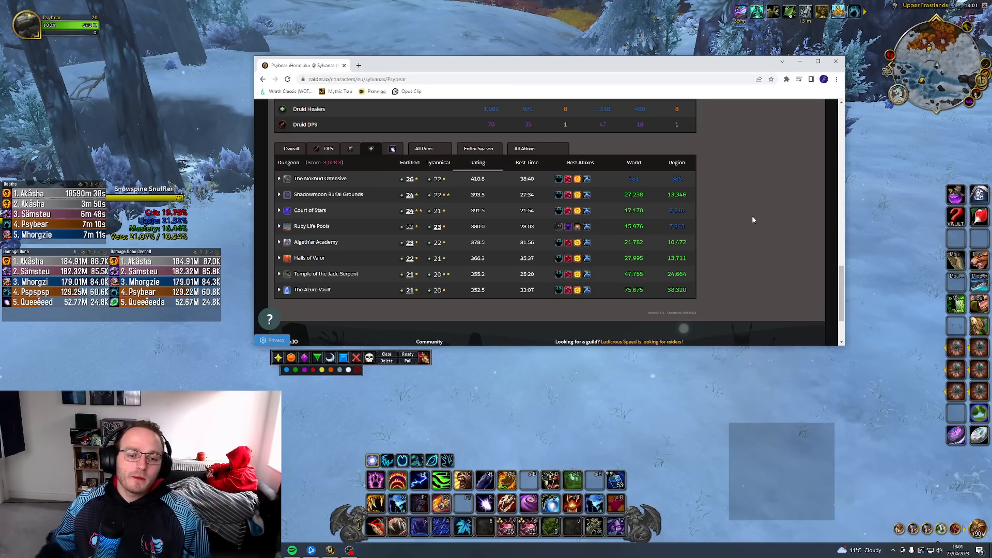
# Step: Scroll back up the healer dungeon table
pyautogui.scroll(3)
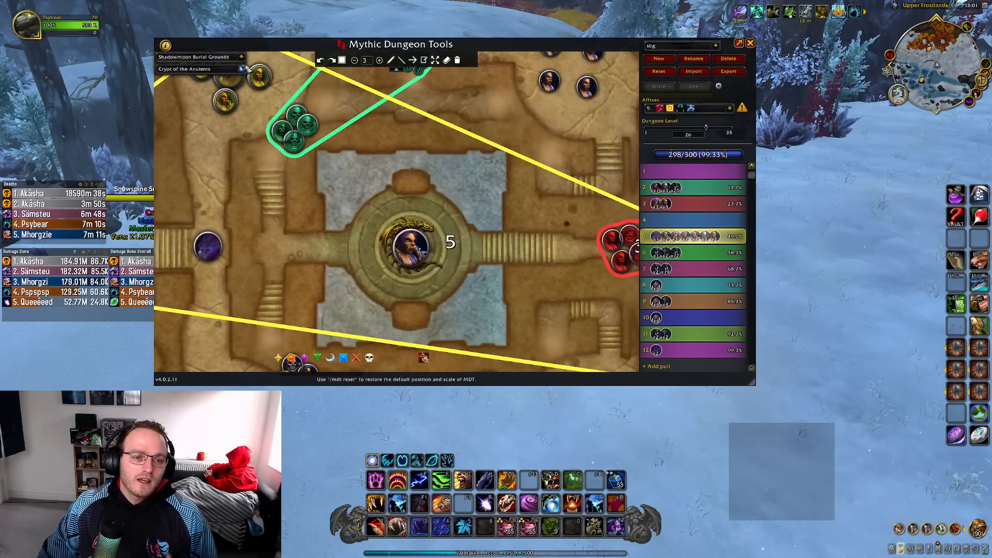
# Step: Load the Halls of Valor route in Mythic Dungeon Tools, then return to Raider.IO
pyautogui.click(198, 68)
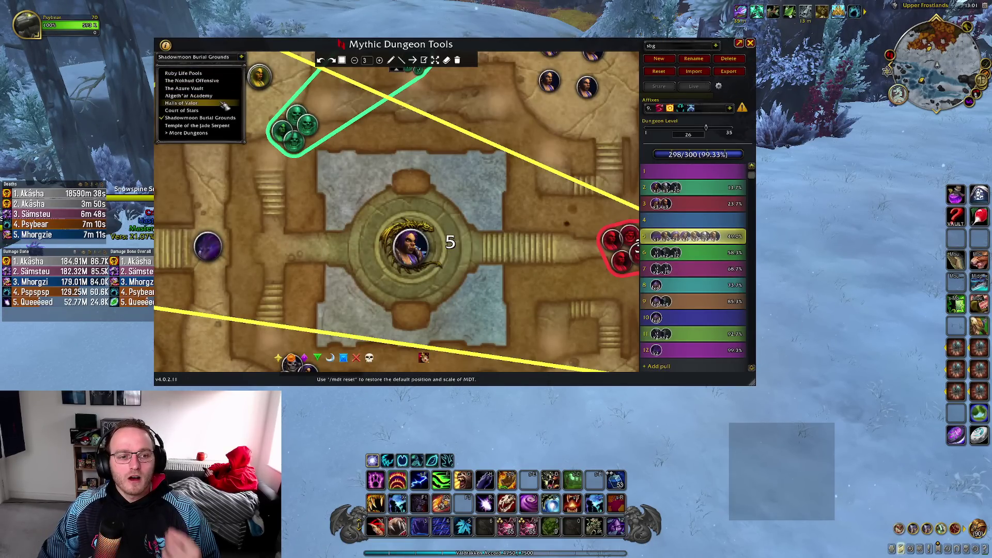
pyautogui.click(184, 102)
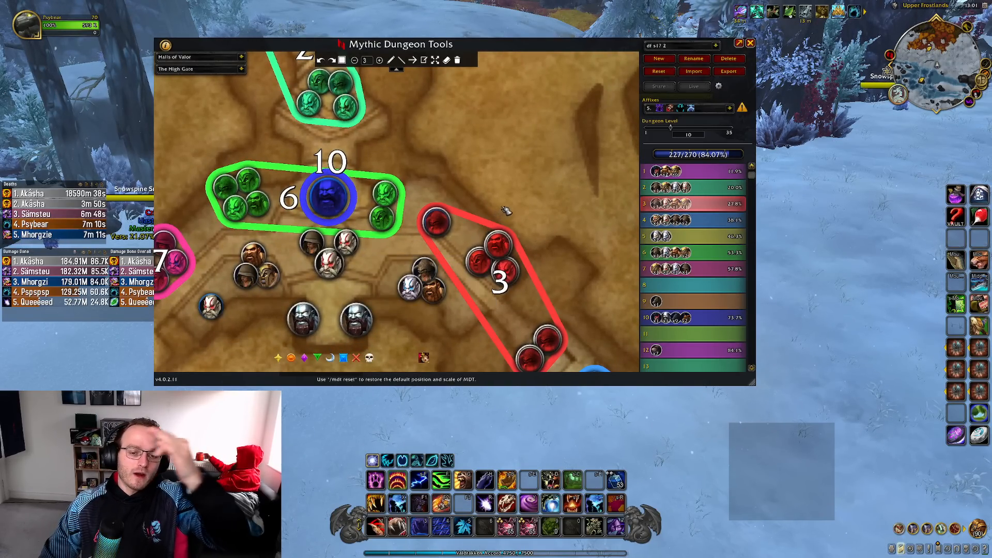
pyautogui.click(750, 42)
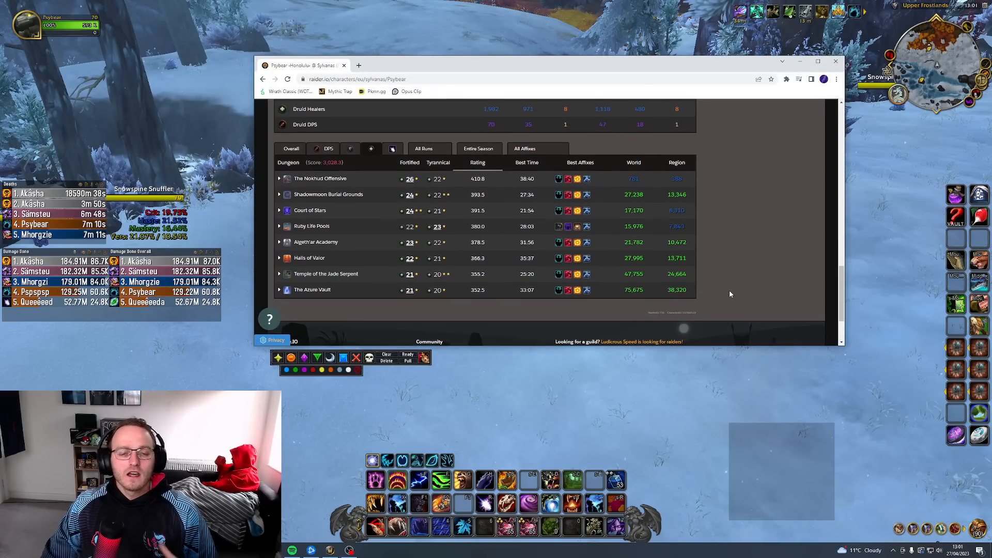
pyautogui.moveTo(736, 285)
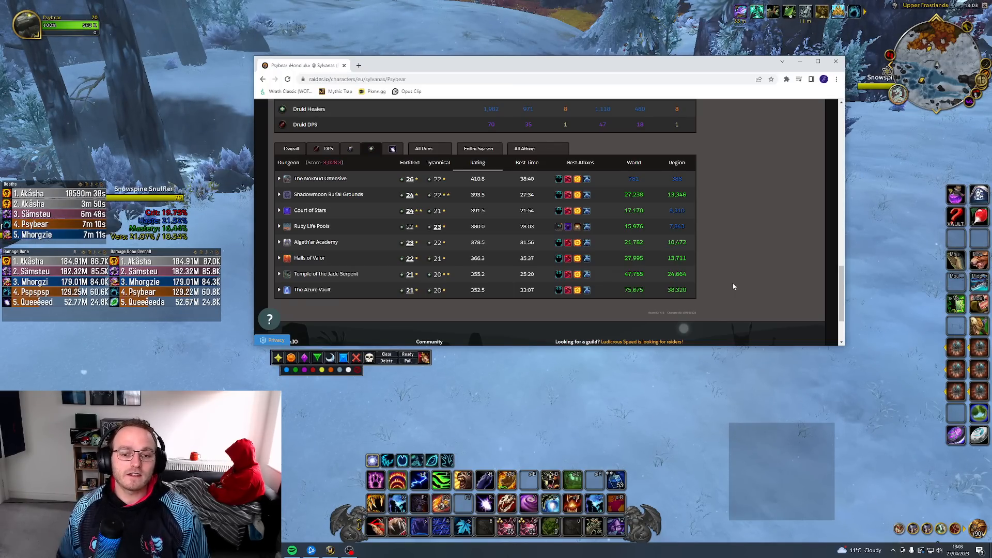
# Step: Scroll to the profile header, then down to Mythic+ Progression scores and class ranks
pyautogui.scroll(3)
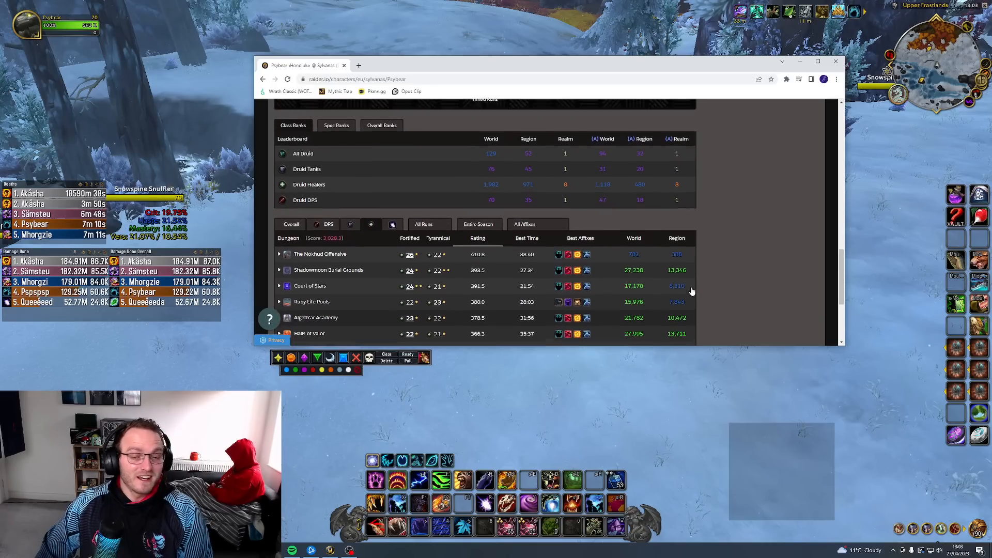
pyautogui.scroll(3)
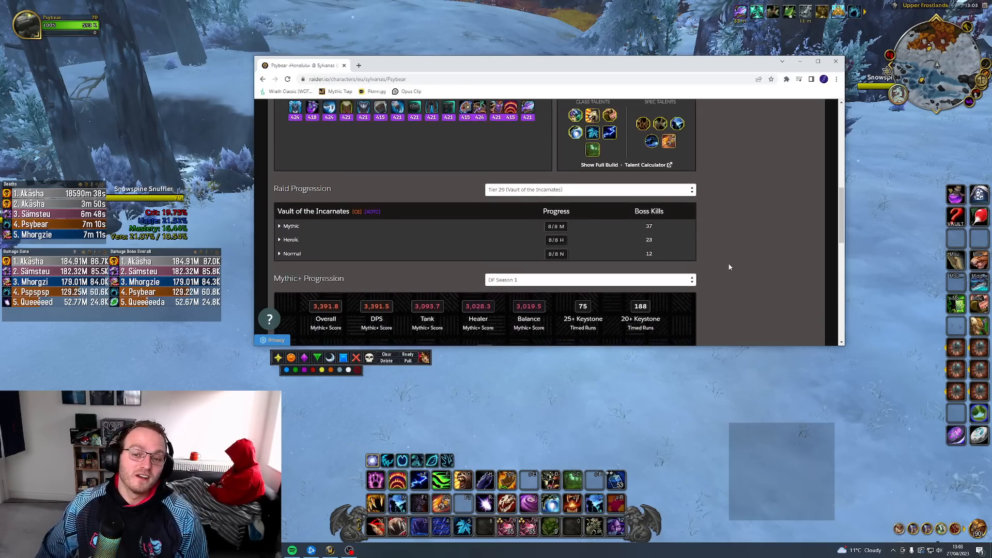
pyautogui.scroll(3)
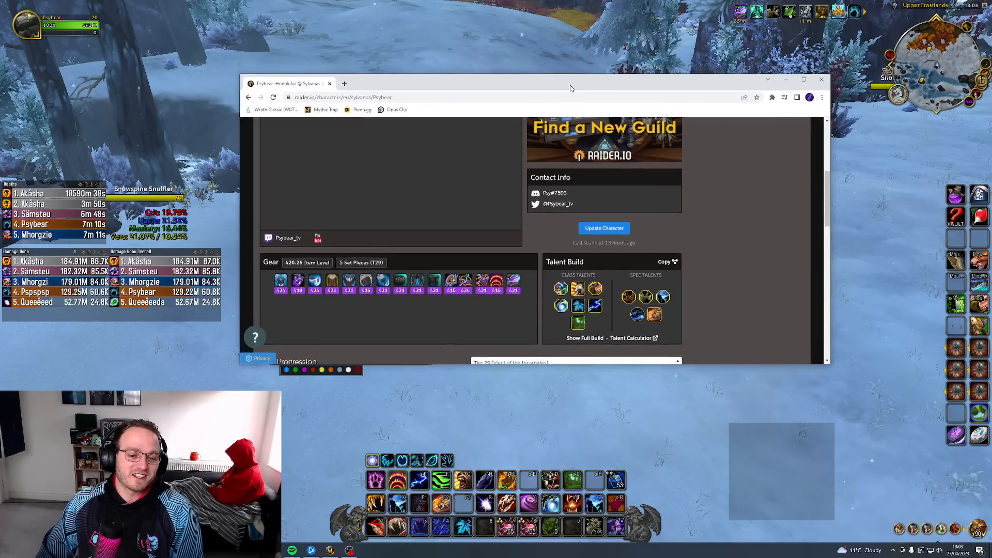
pyautogui.scroll(3)
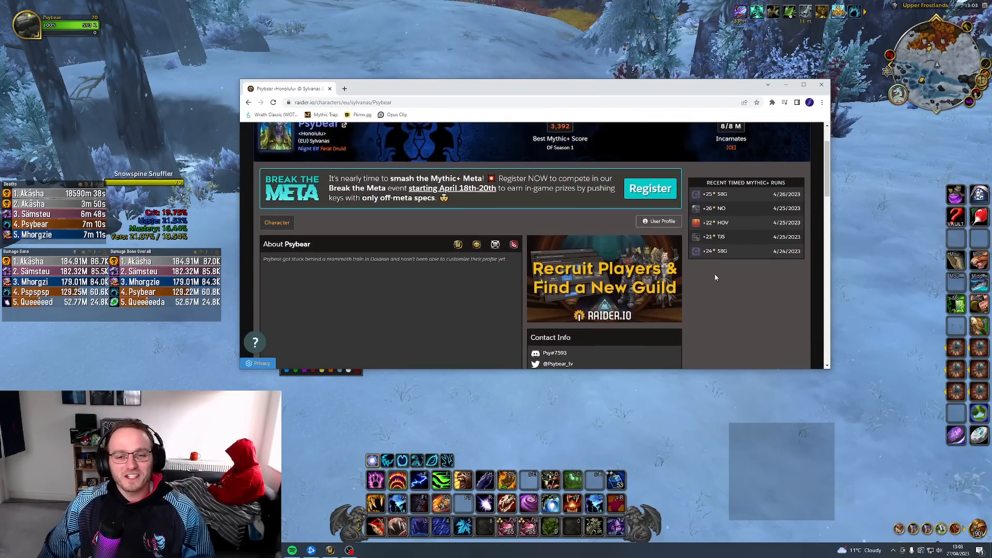
pyautogui.scroll(-3)
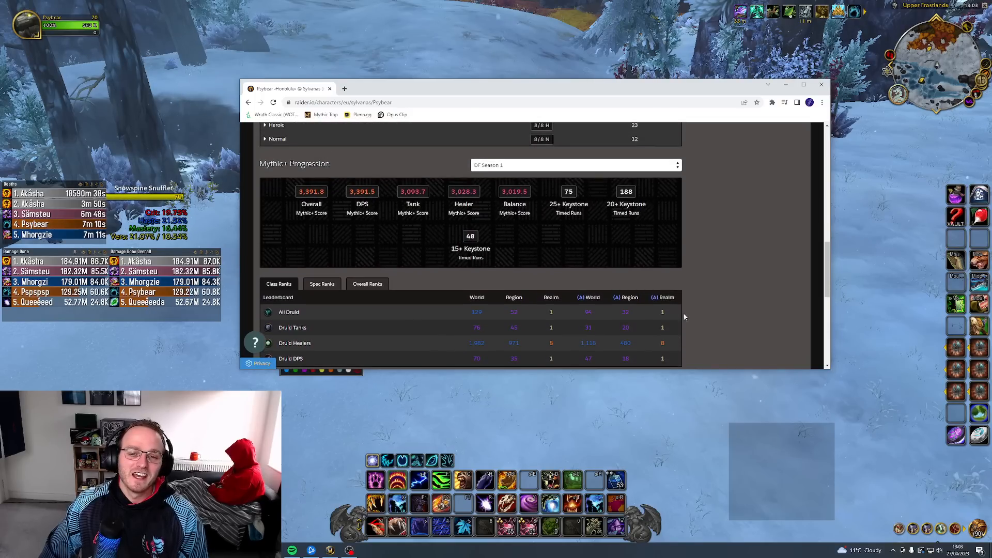
pyautogui.moveTo(730, 282)
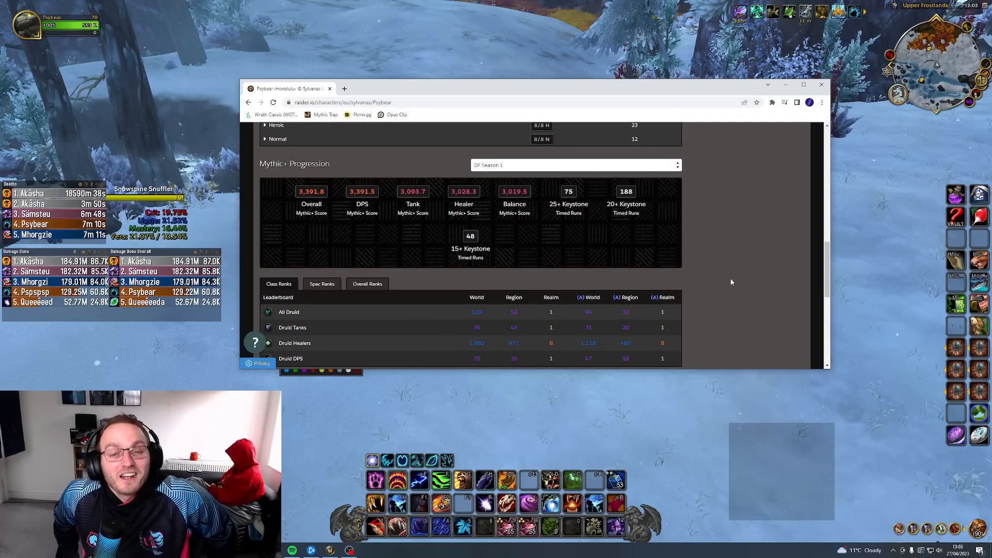